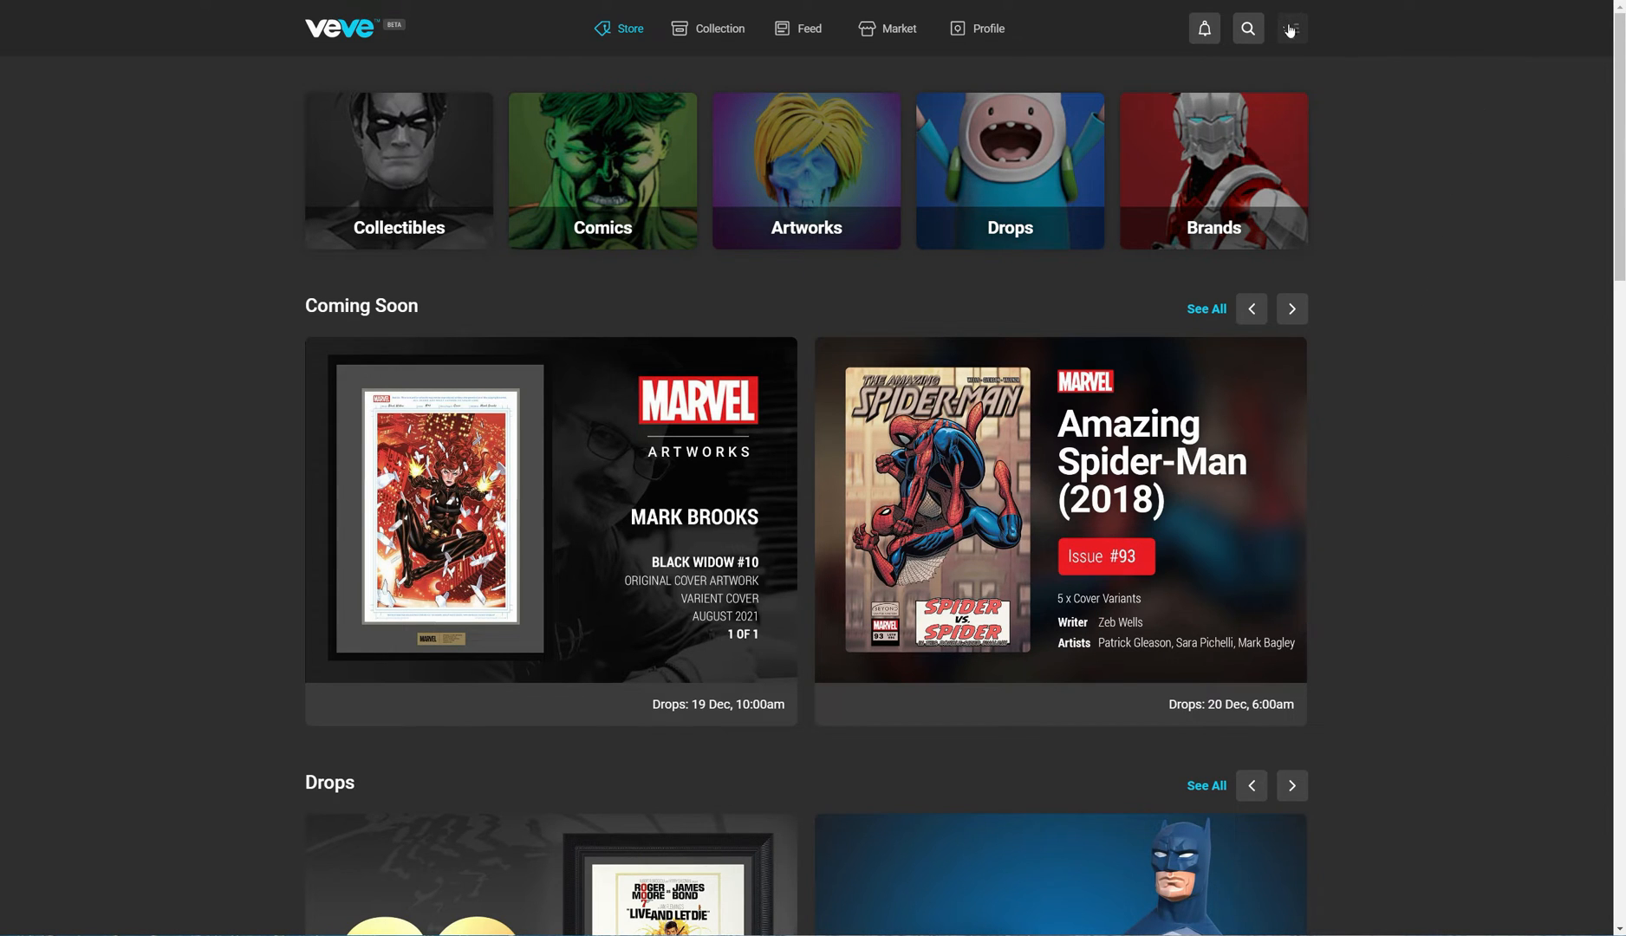
Step: Reach the Payout page from the account Settings menu, showing the 1953.91 gem balance
click(1292, 27)
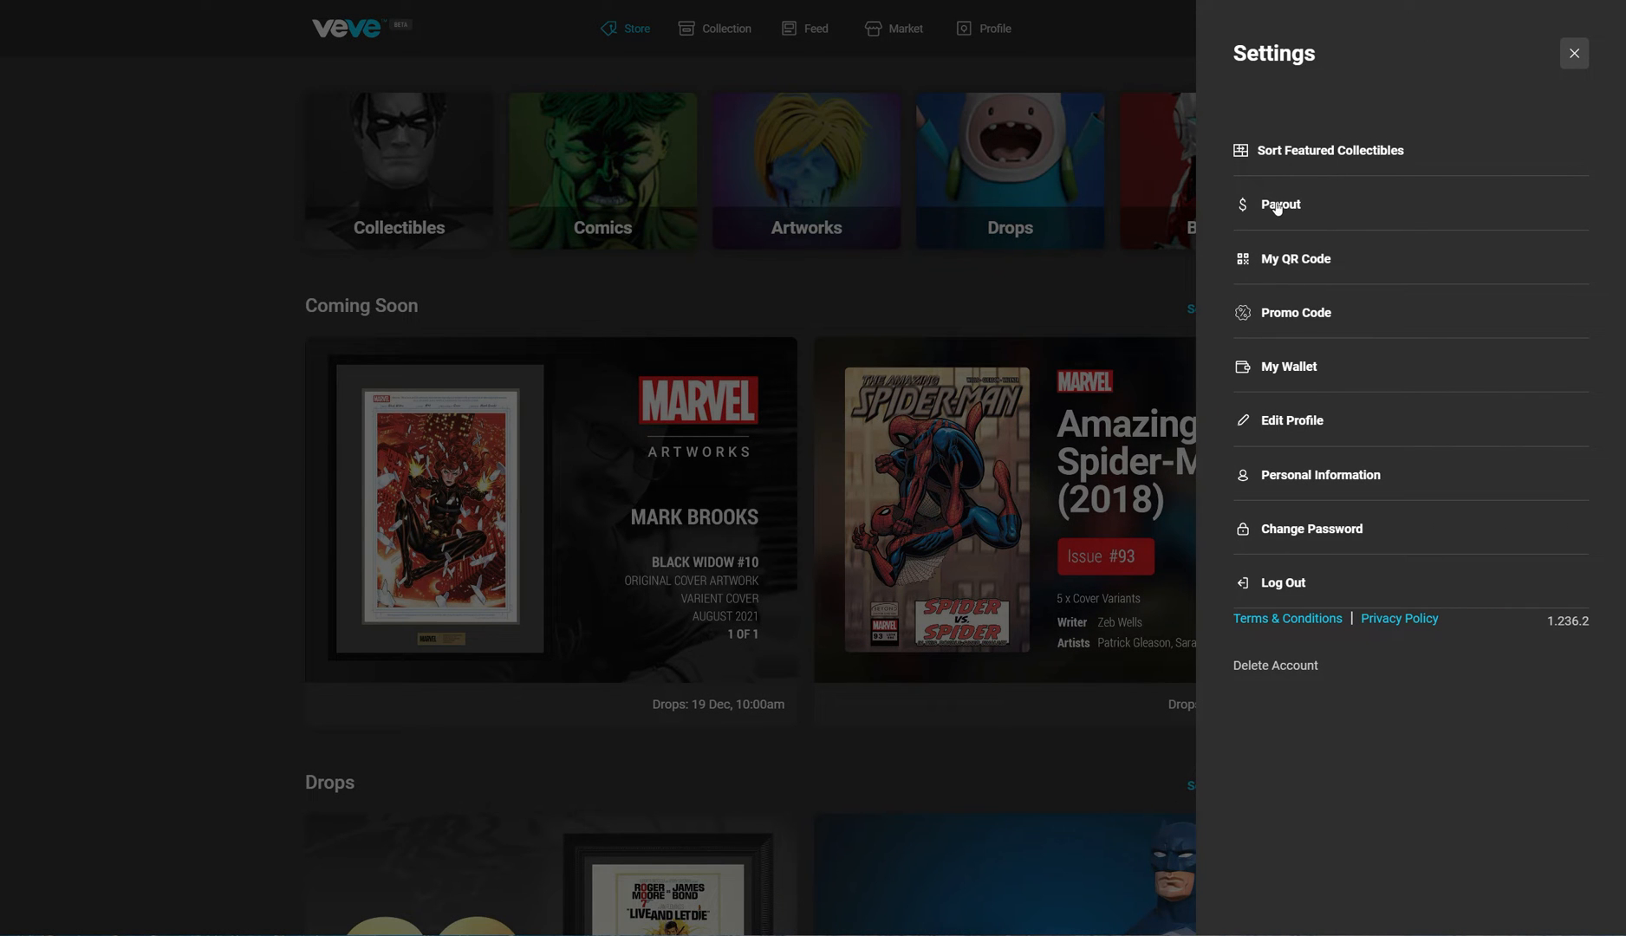
click(1279, 205)
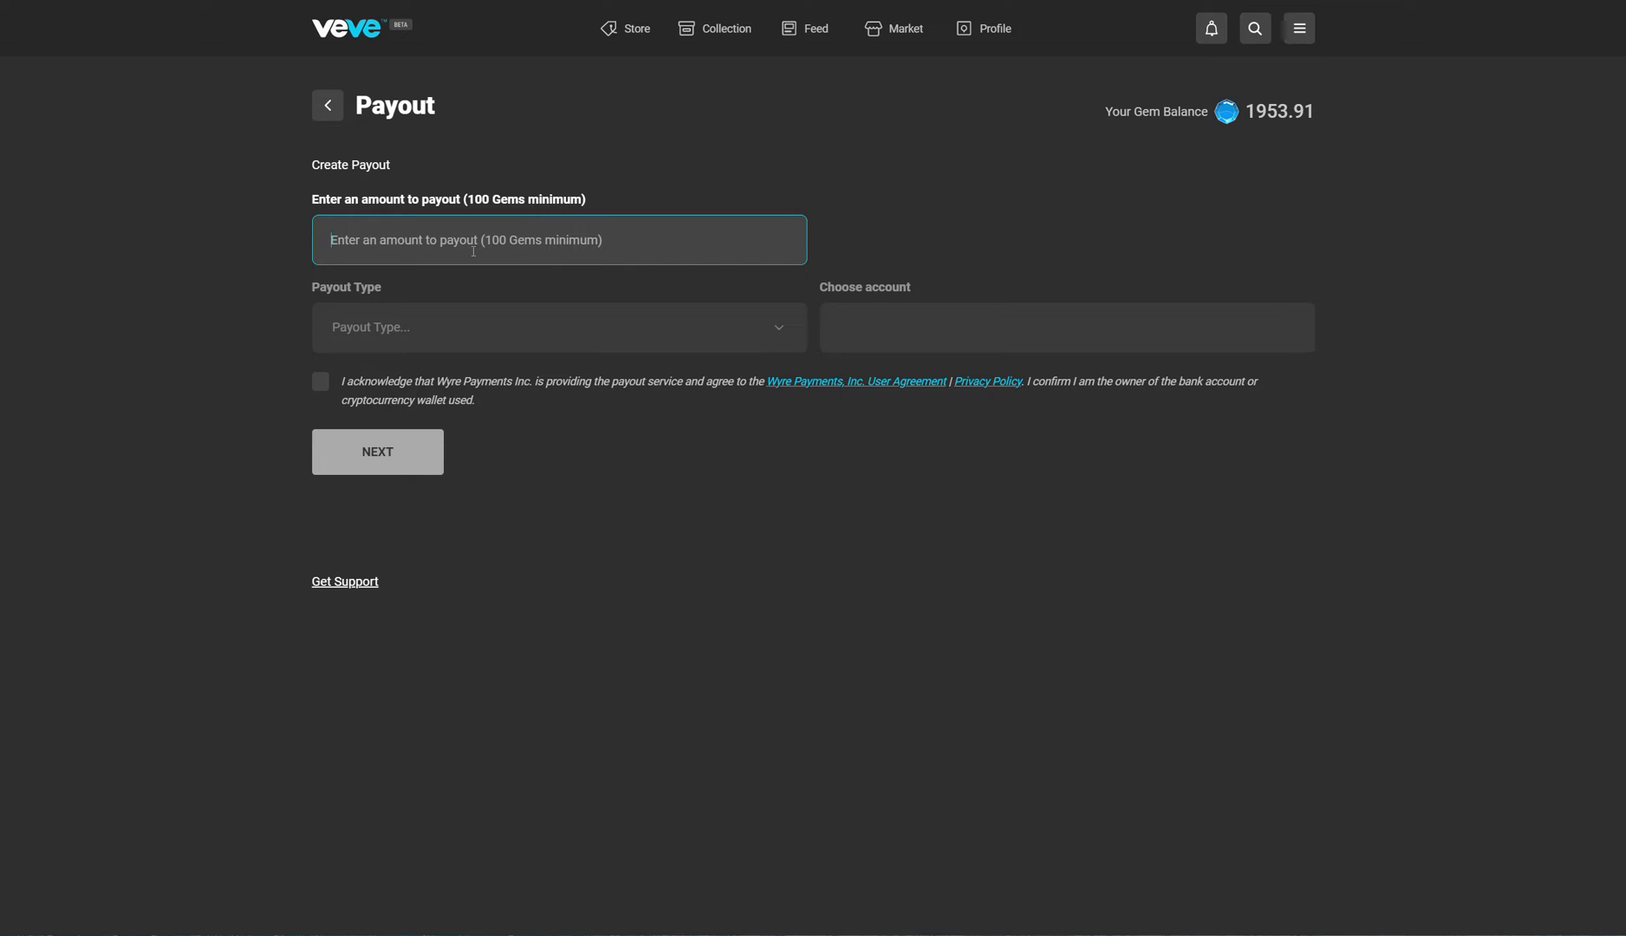
Step: Enter 1600 gems with International Bank Transfer as the payout type and review available accounts
text(1600)
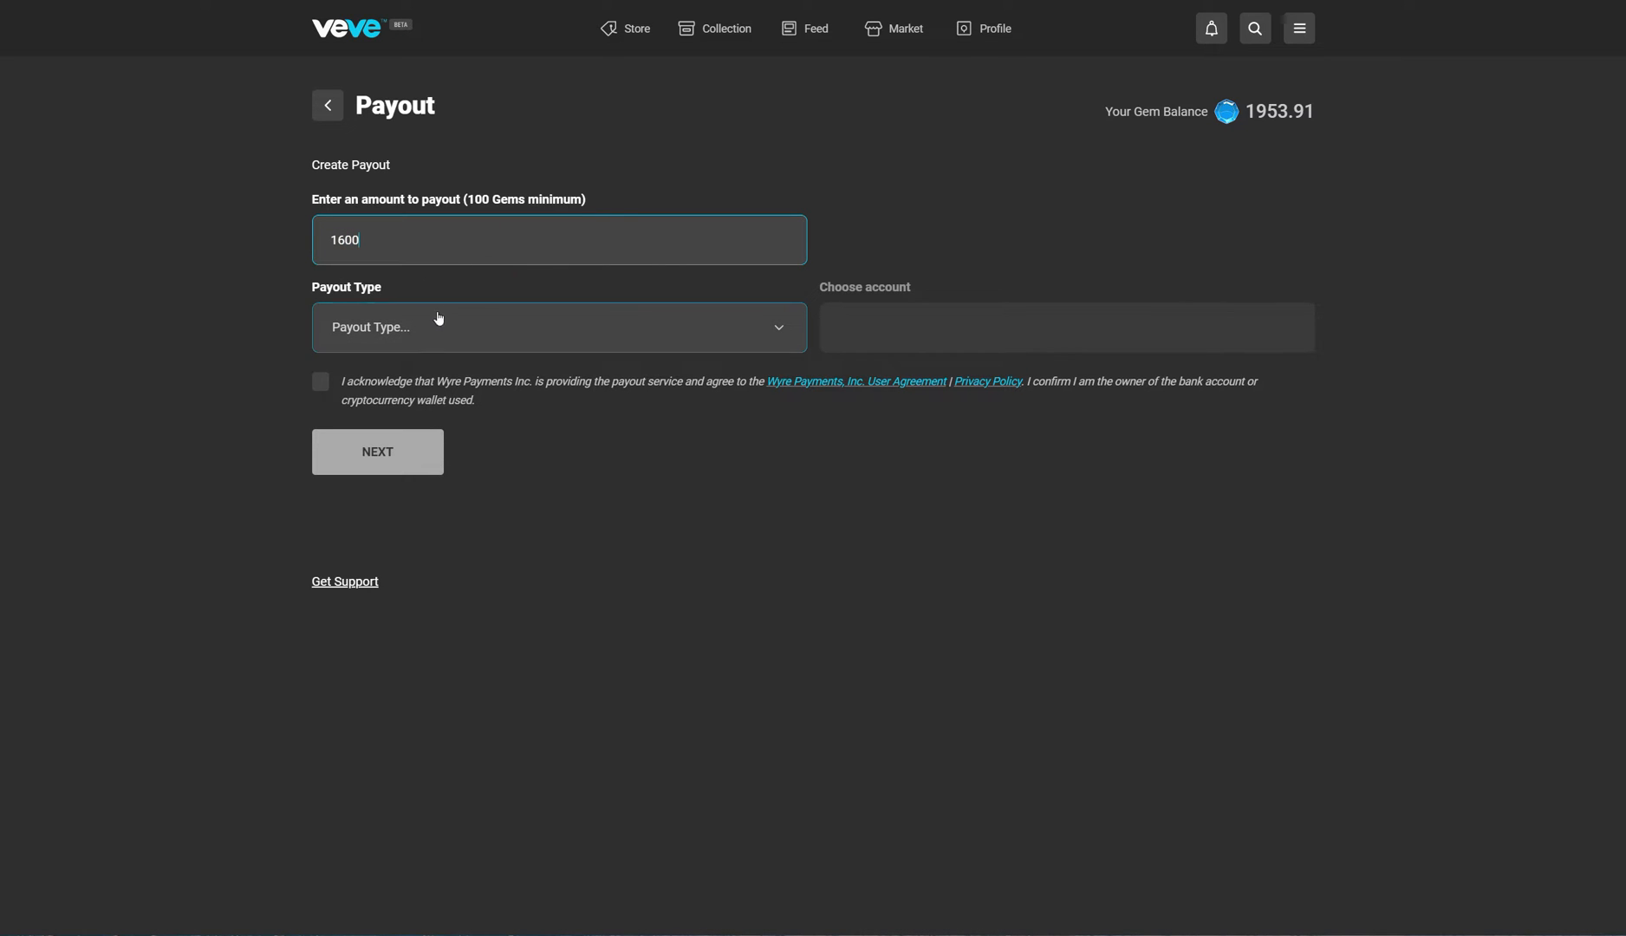
click(558, 325)
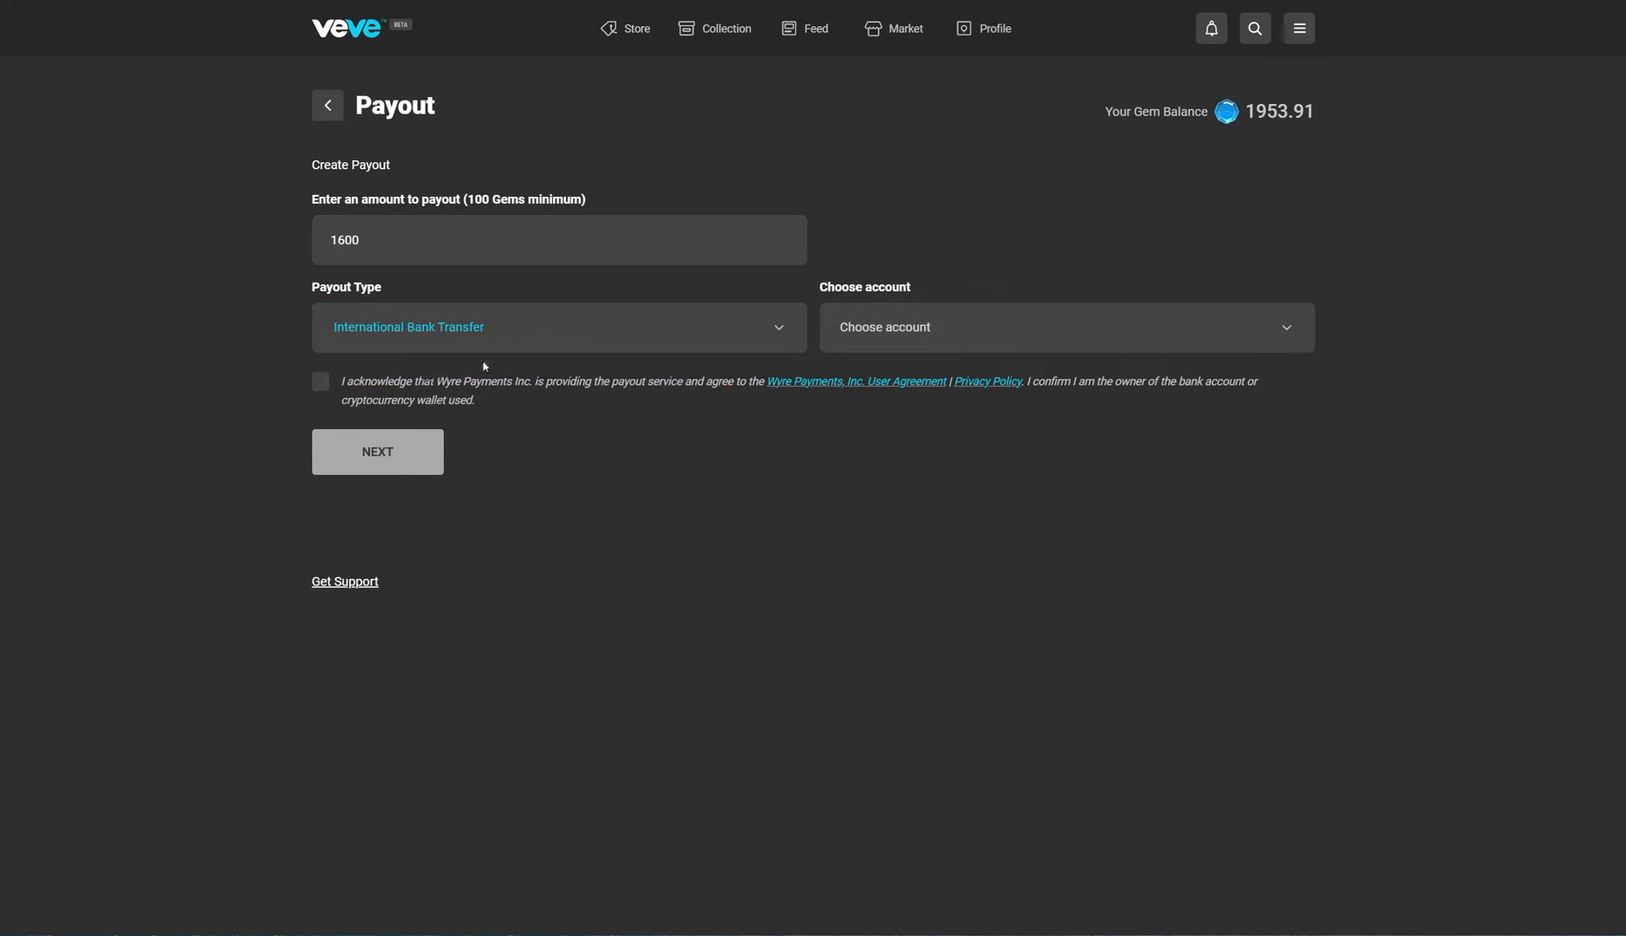
click(1065, 326)
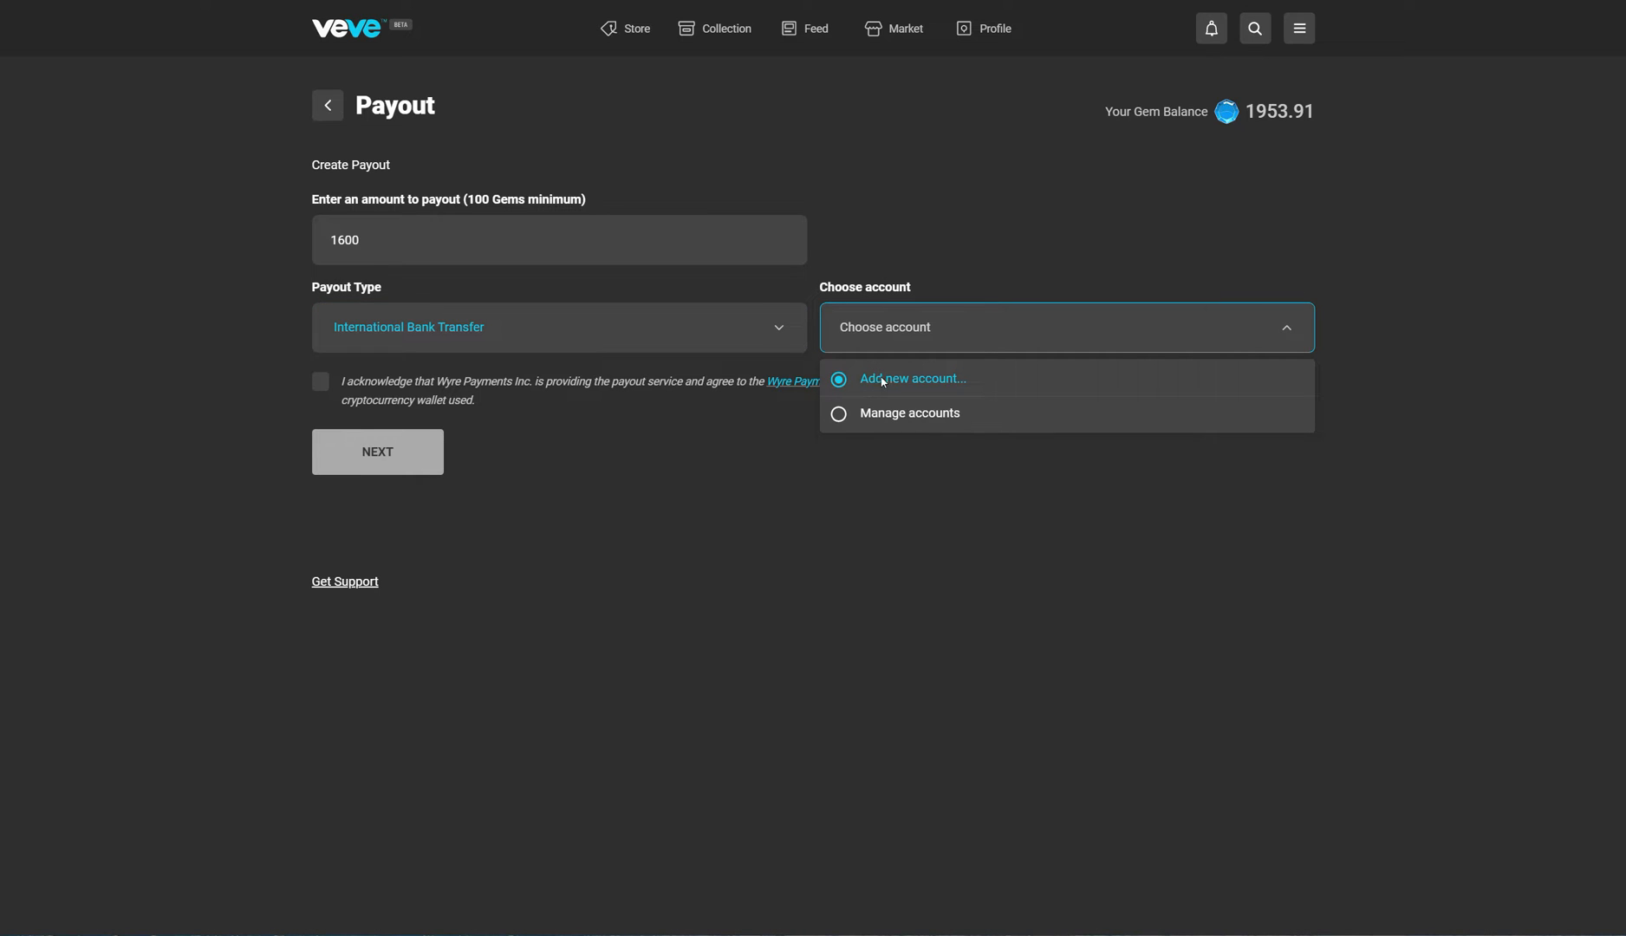
Step: Start a new bank account in USD with its country, beneficiary and bank details filled in
click(910, 378)
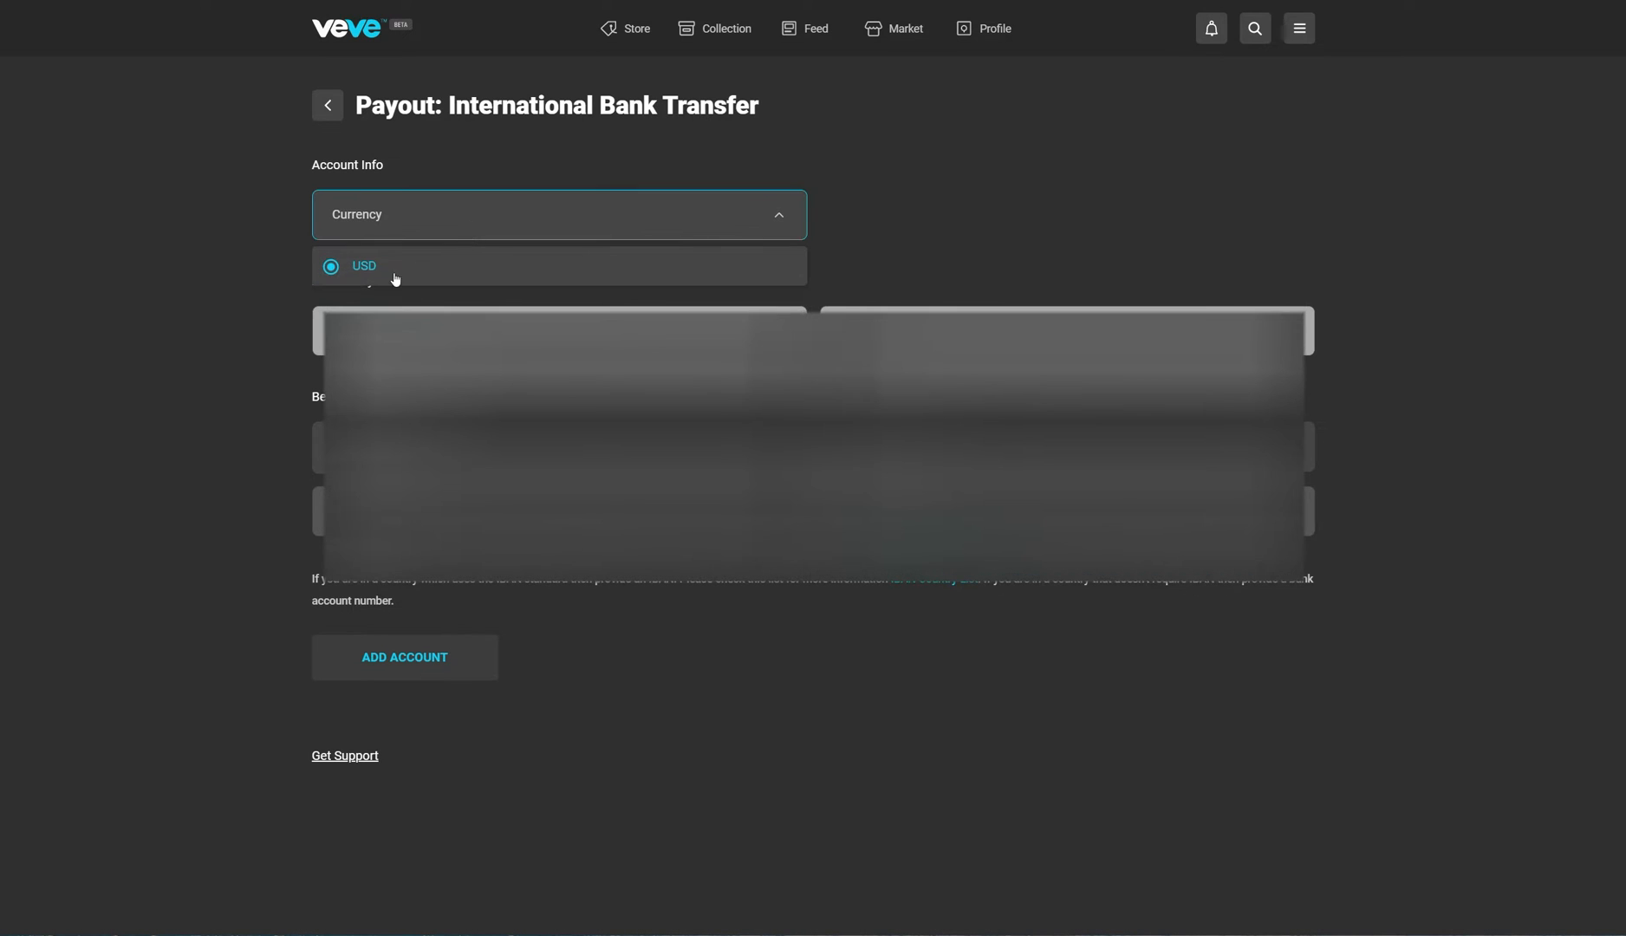
click(364, 265)
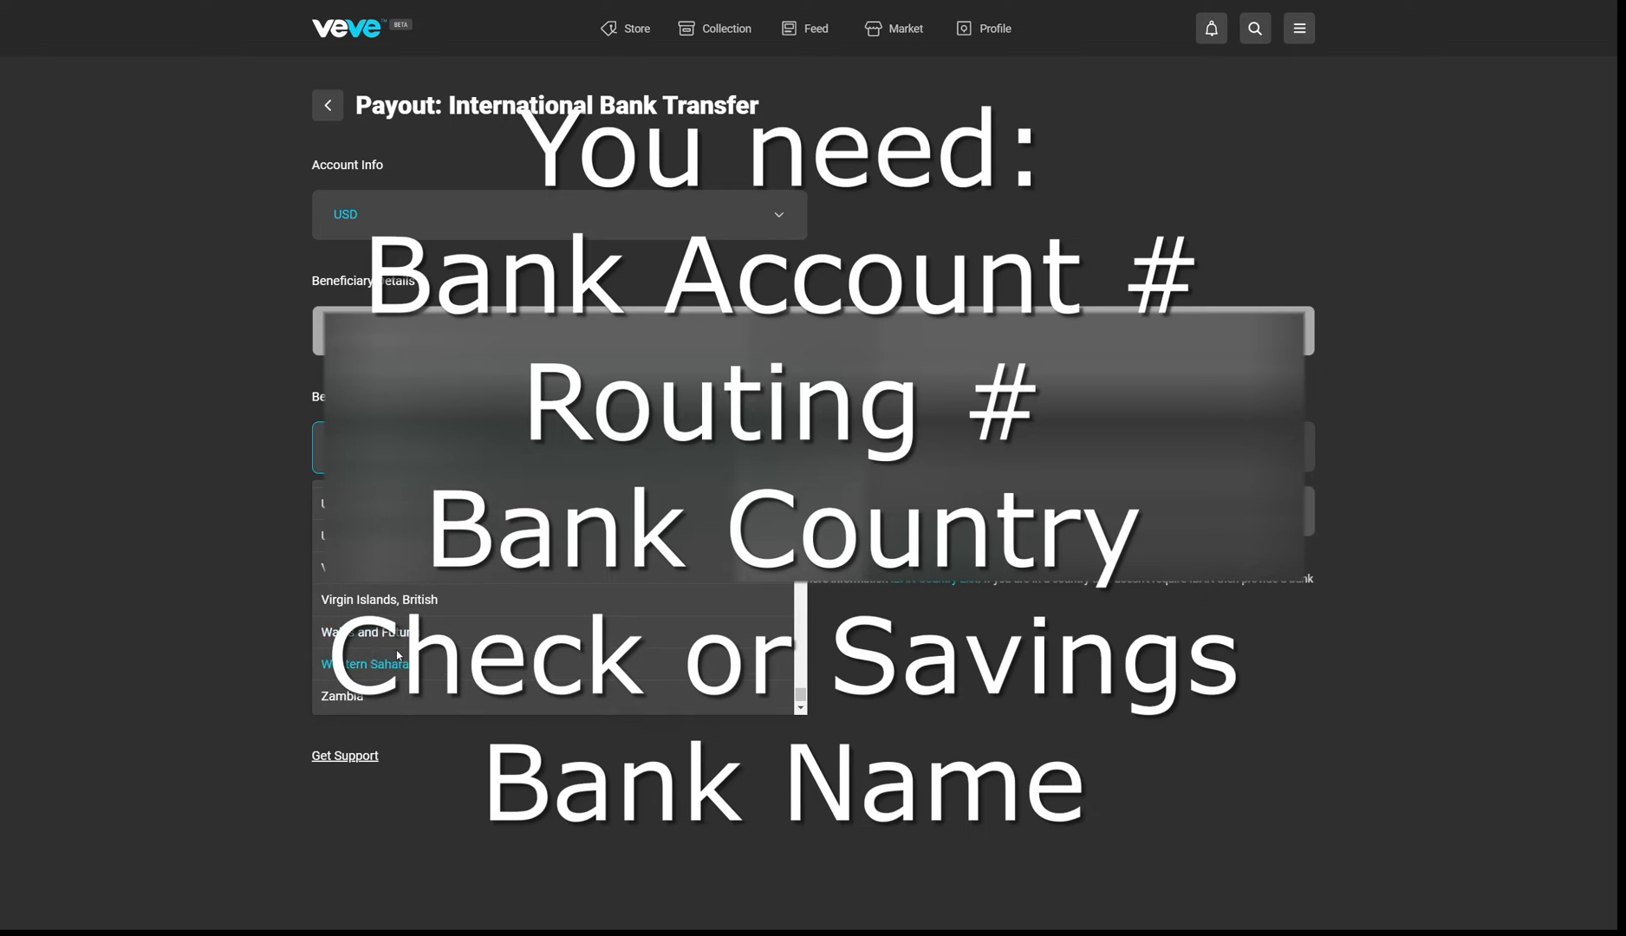
click(362, 664)
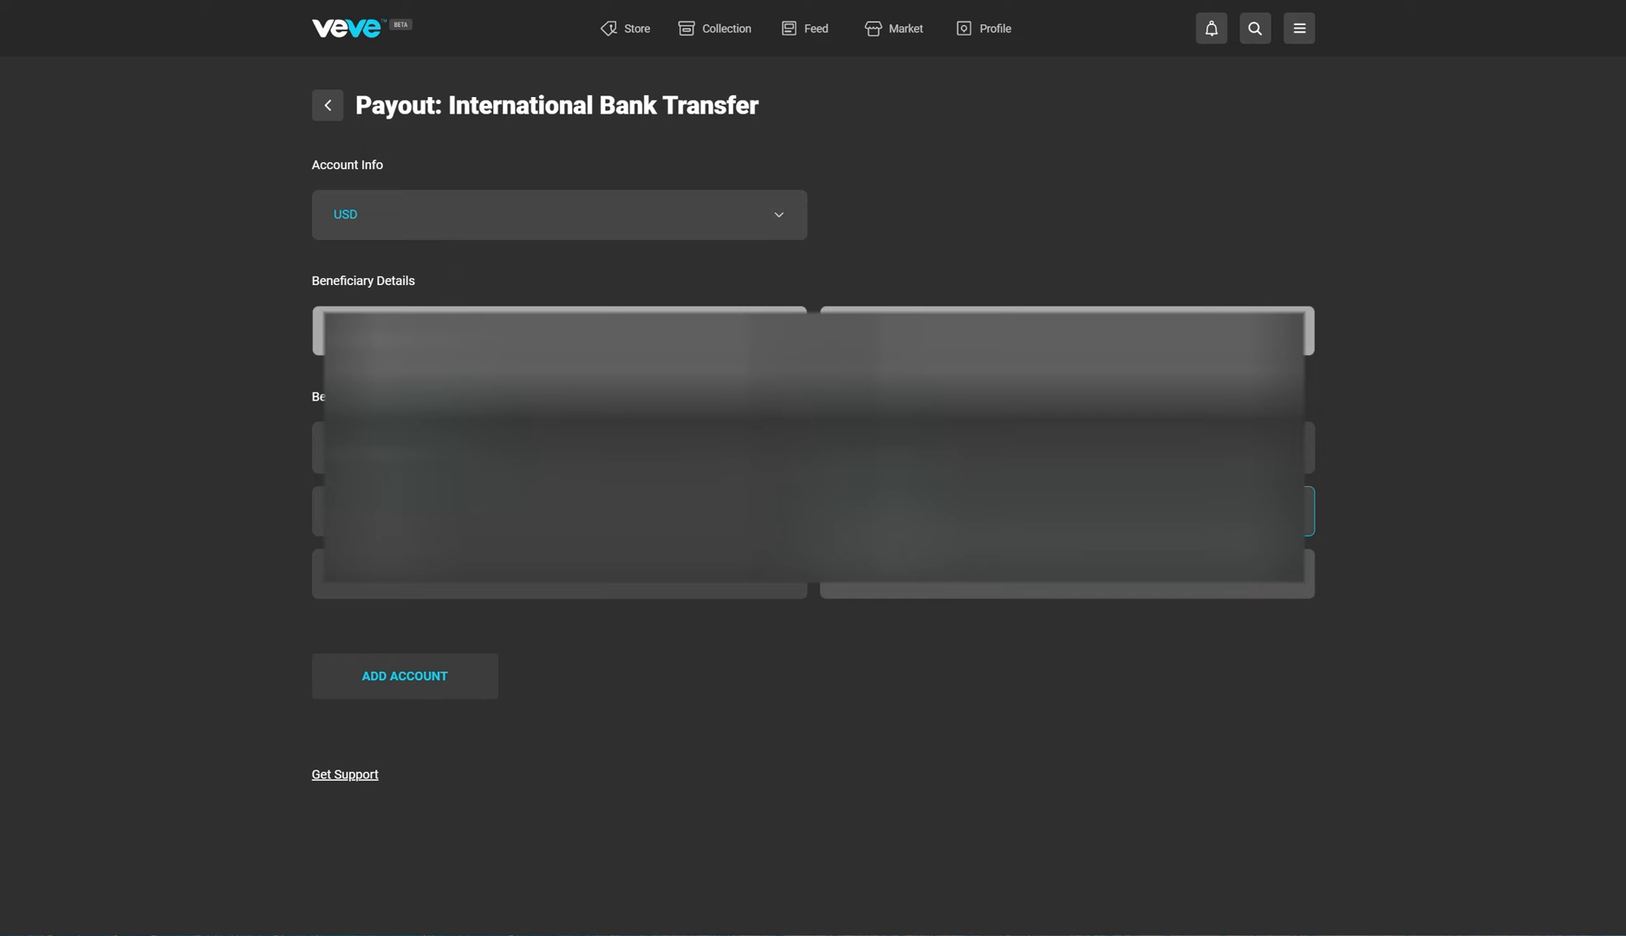
click(558, 574)
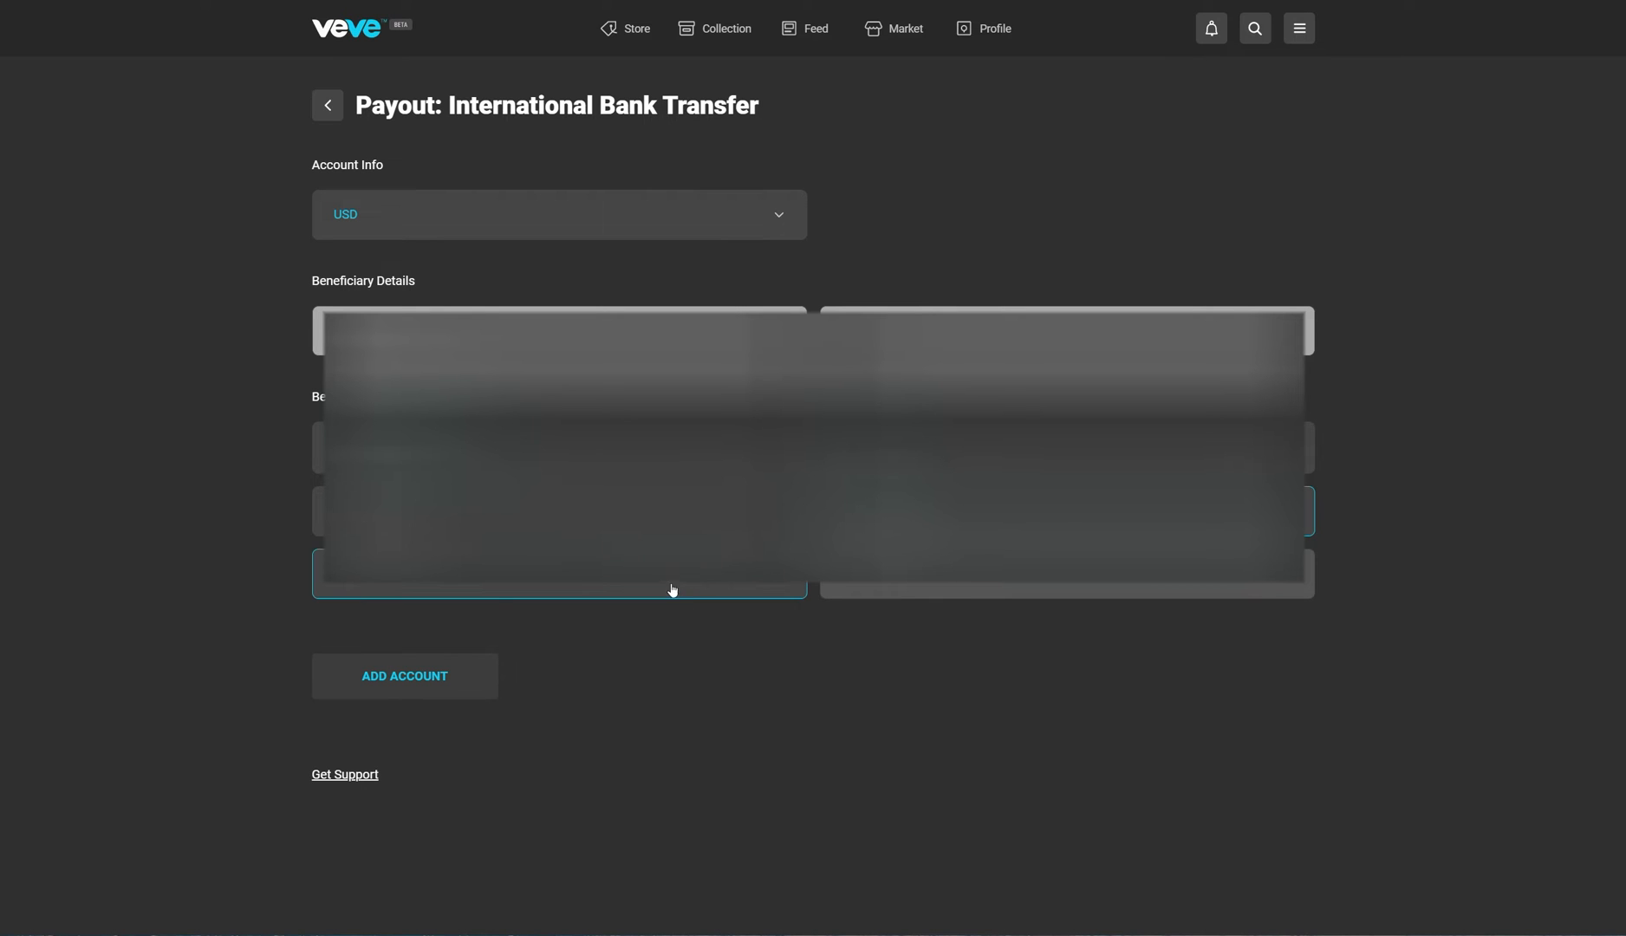
click(558, 573)
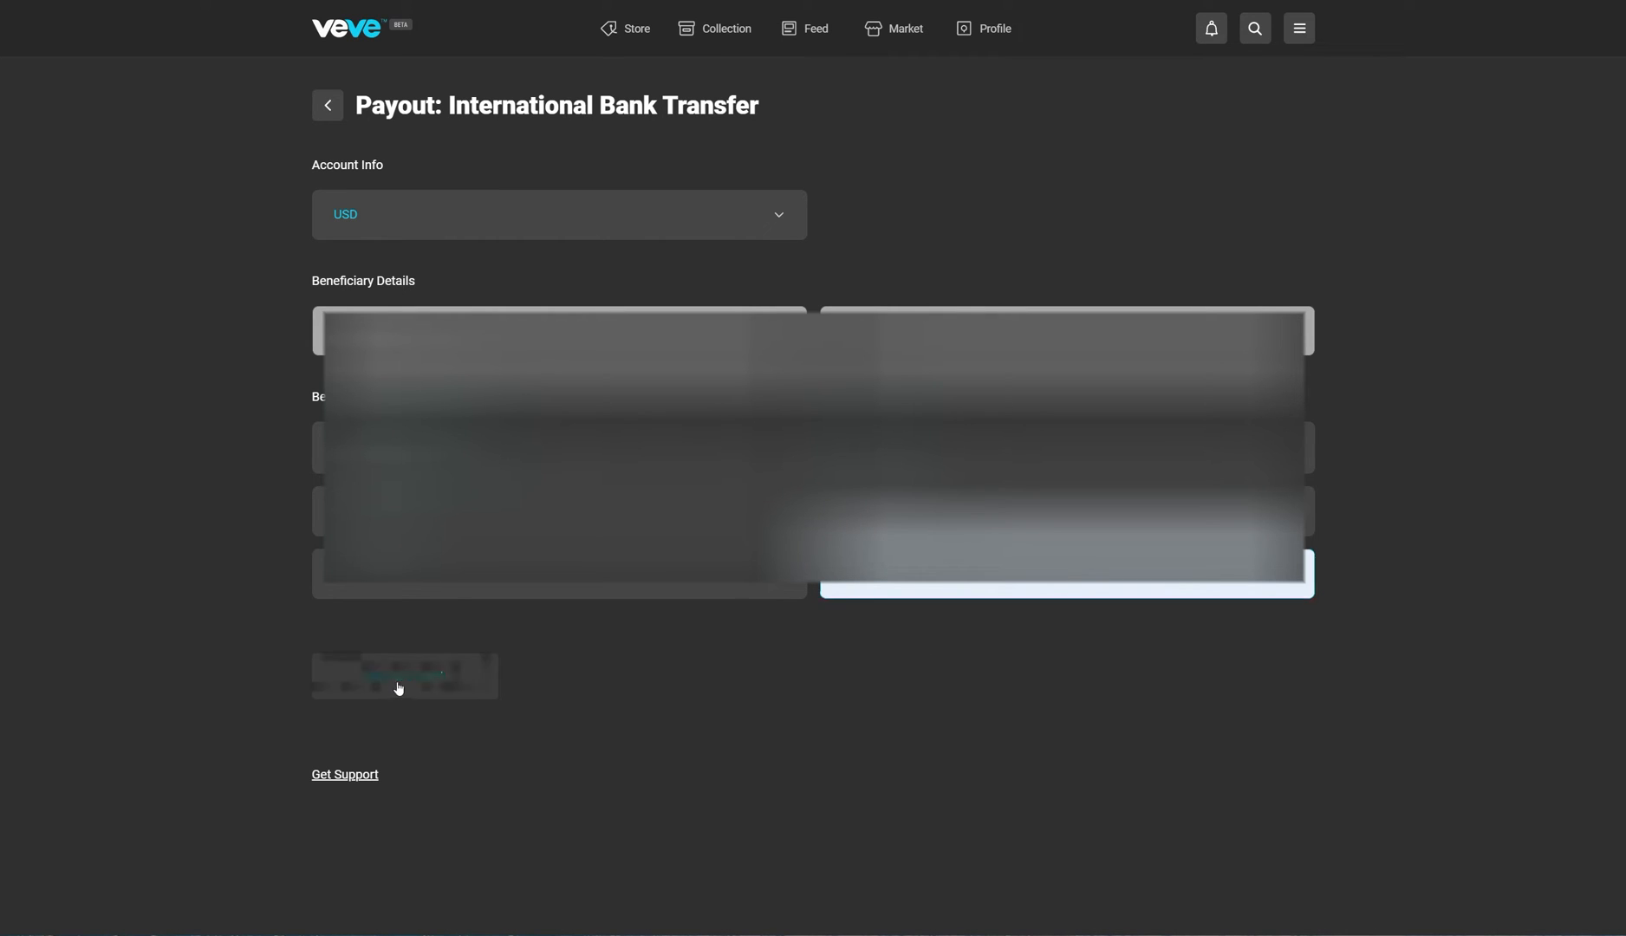
click(404, 676)
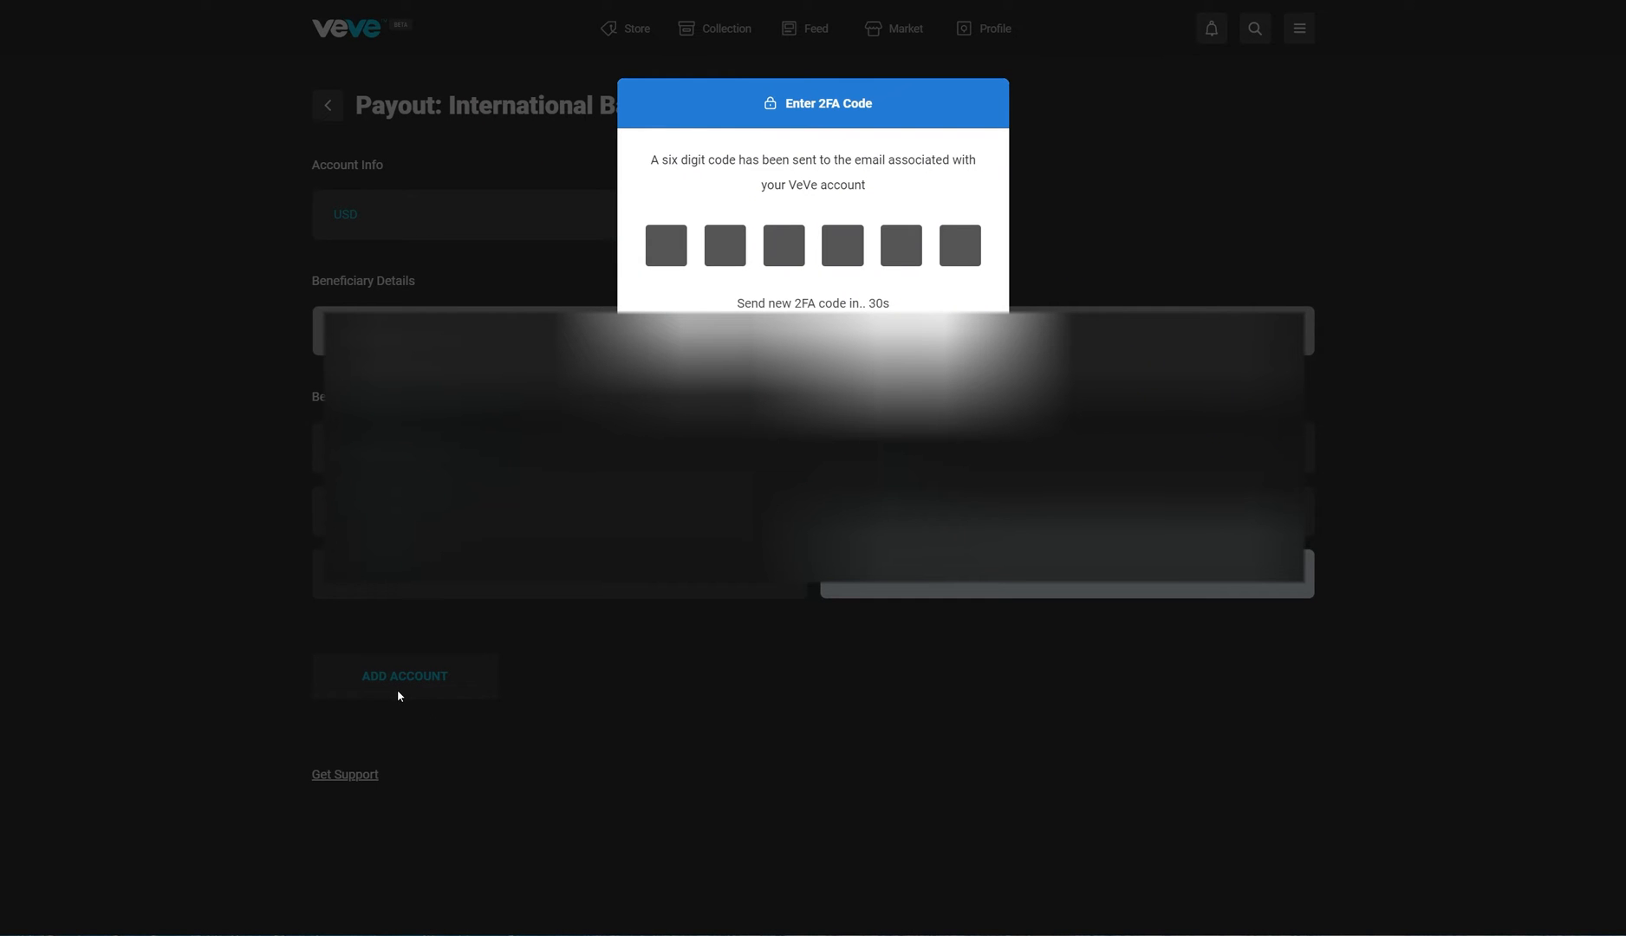
mouse_move(303, 674)
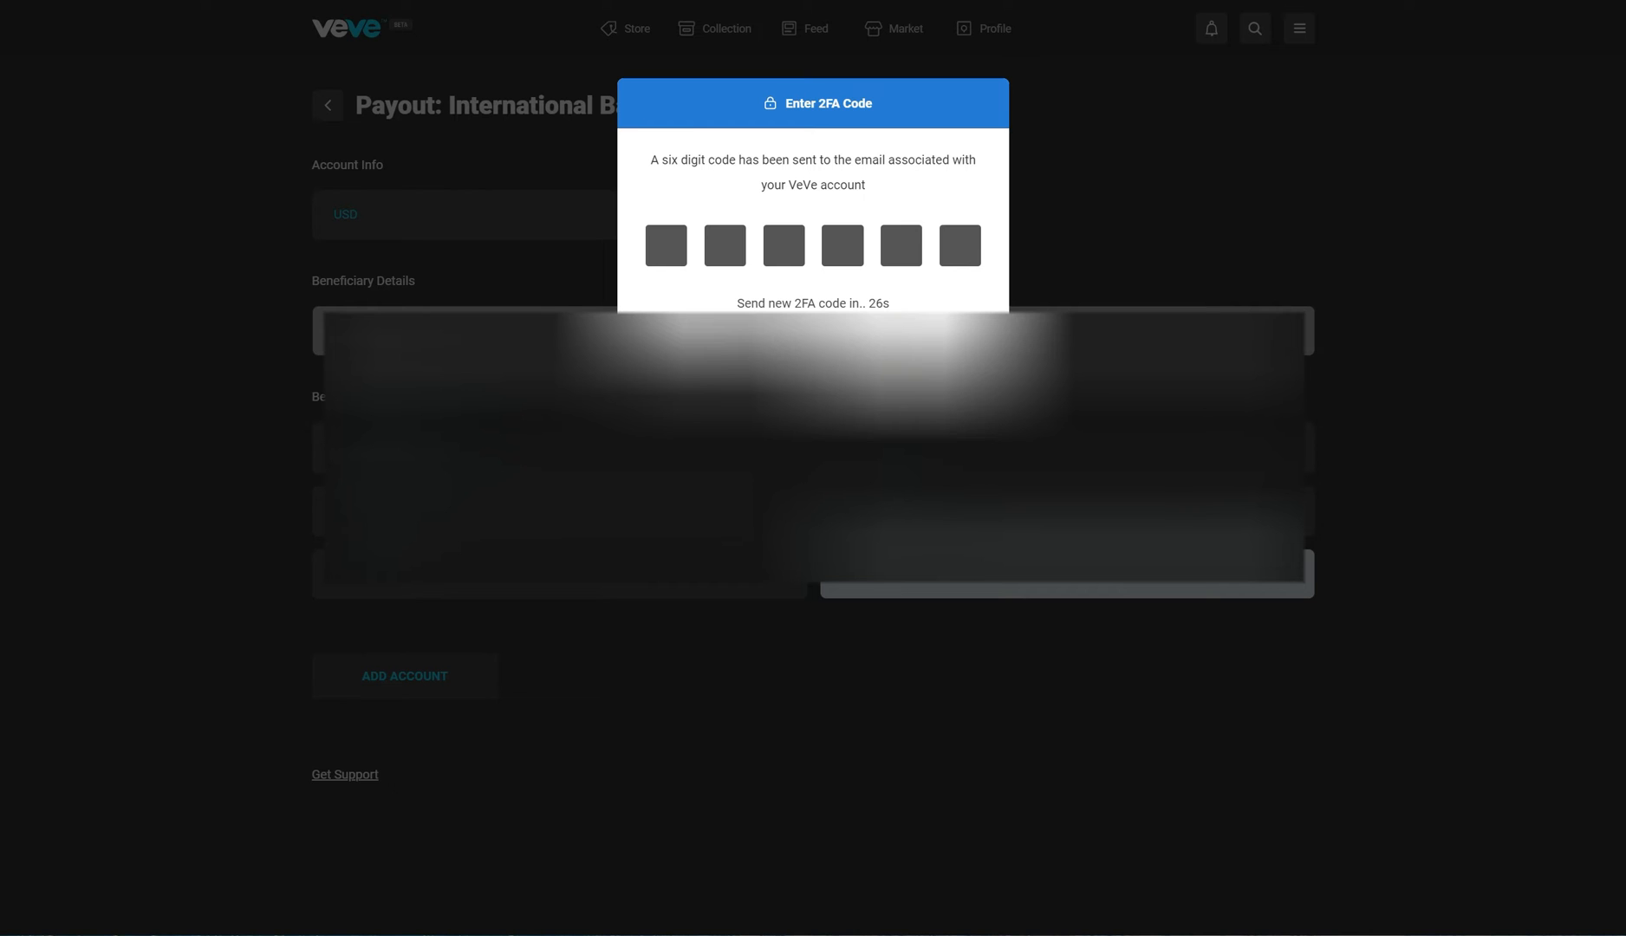
click(665, 246)
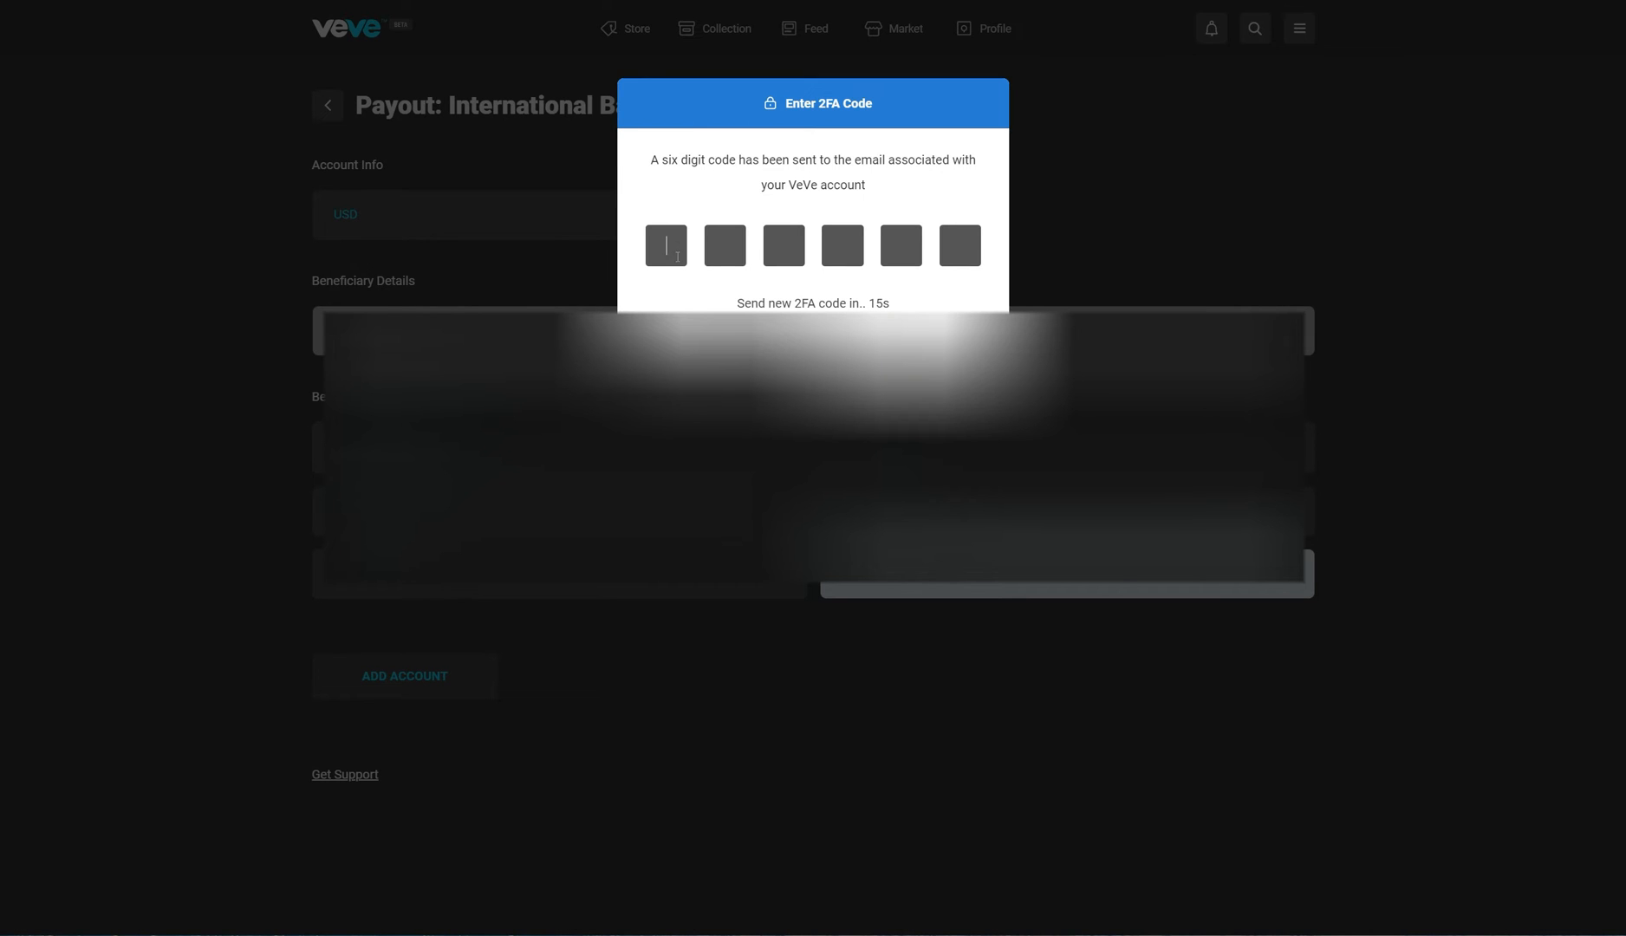
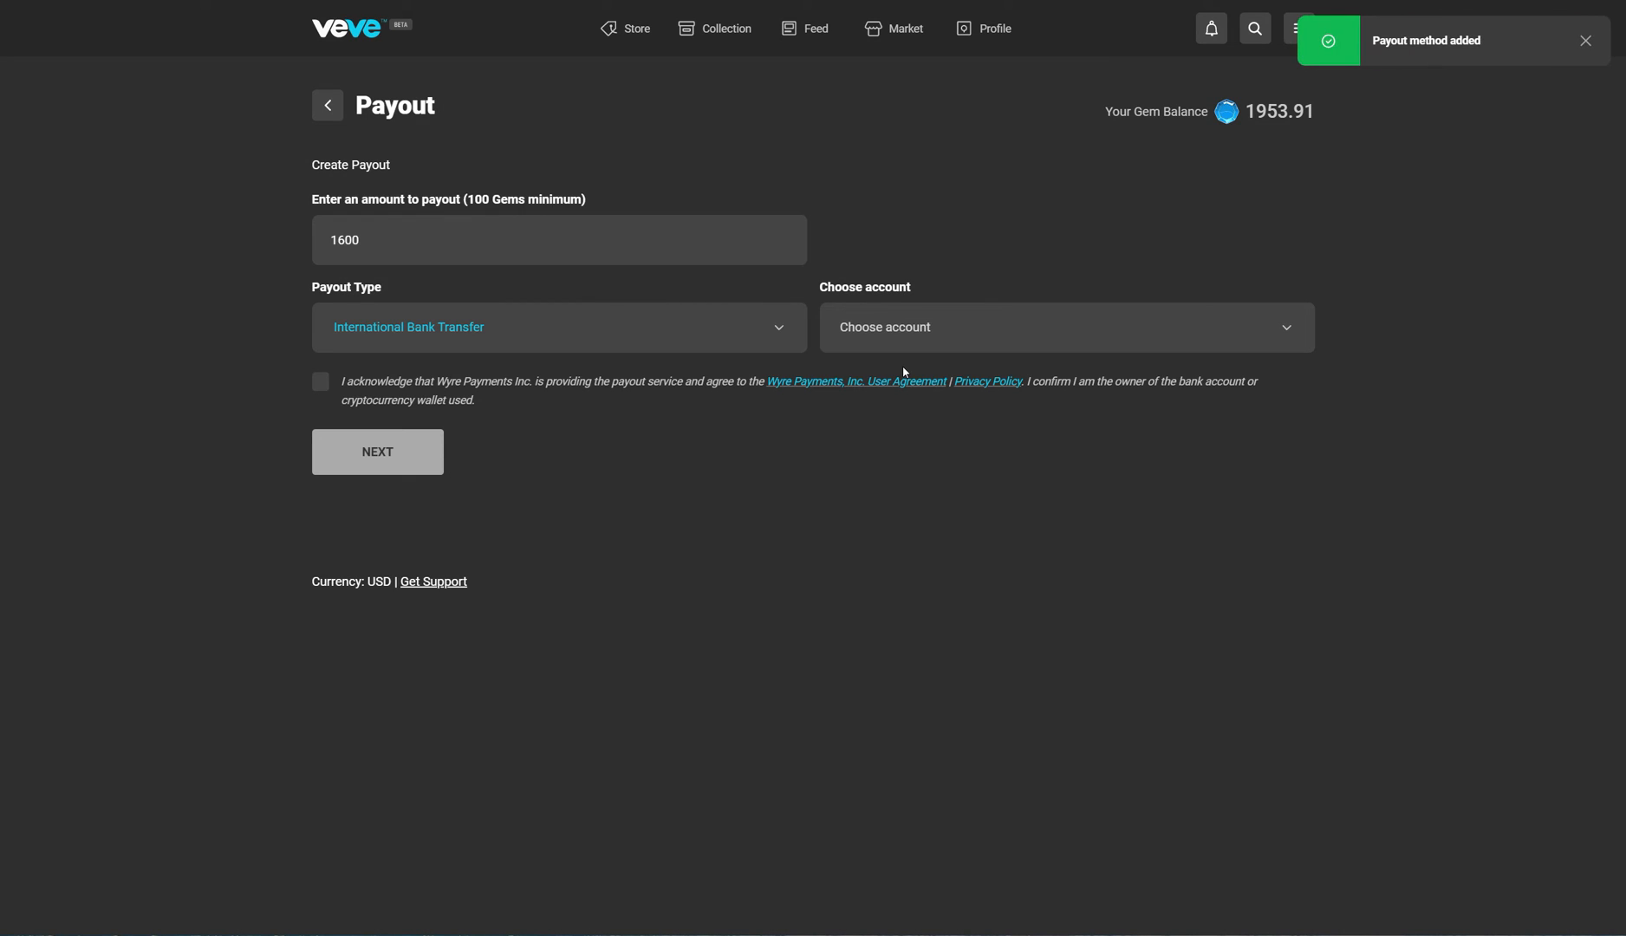
mouse_move(913, 352)
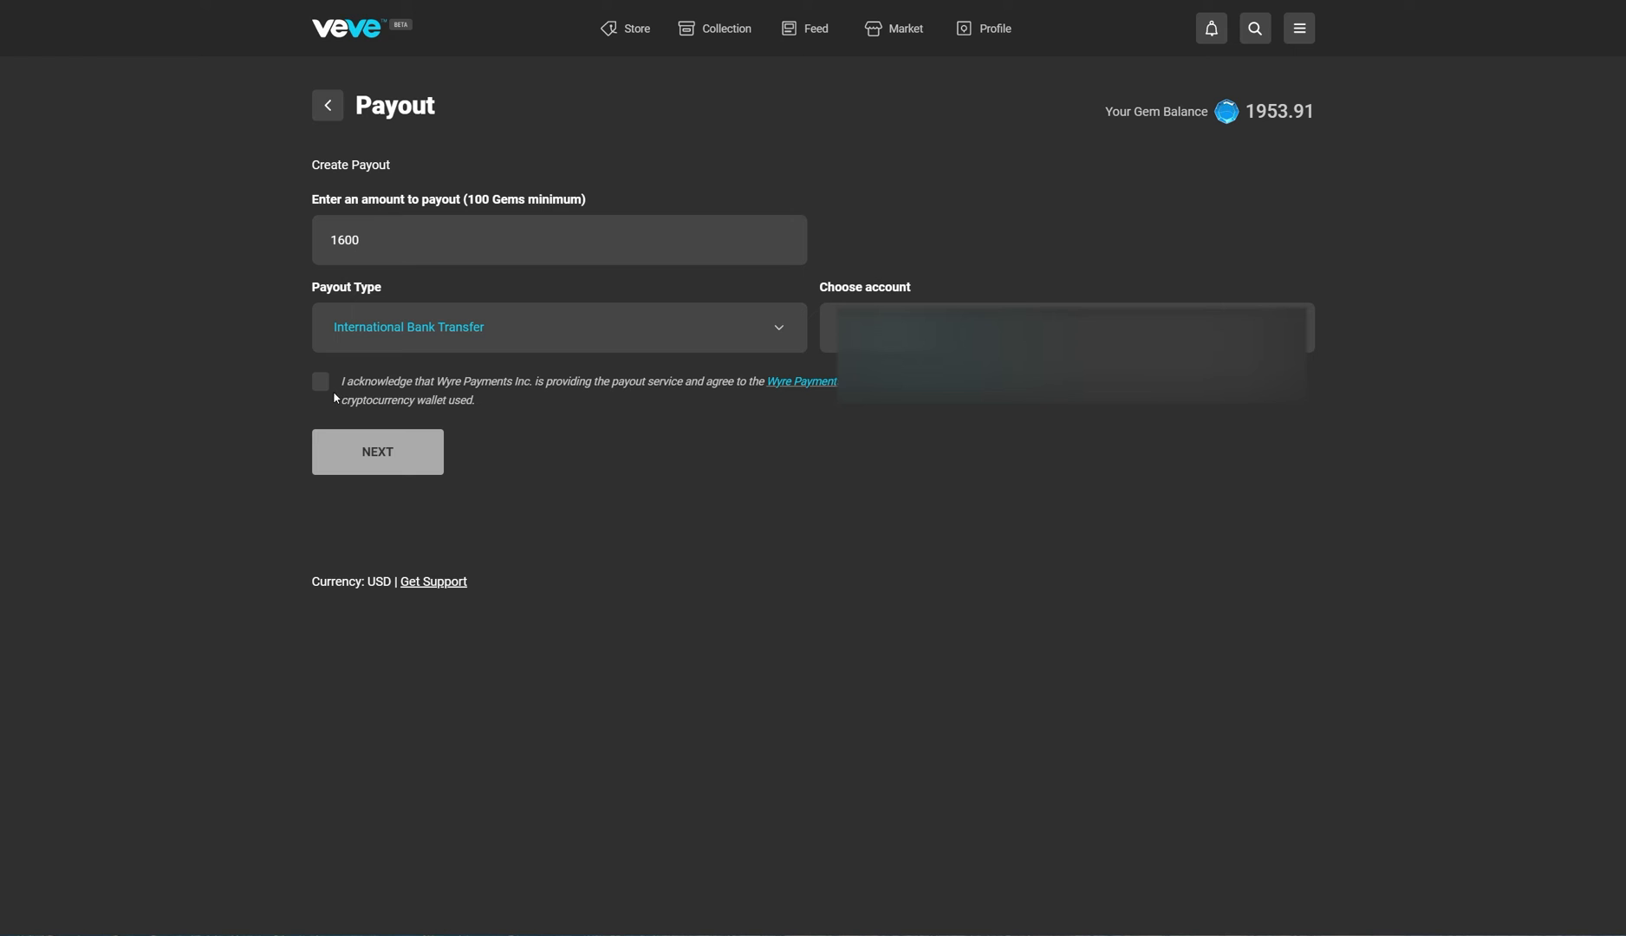
Step: Acknowledge the payout service terms and proceed to request the payout verification code
click(318, 381)
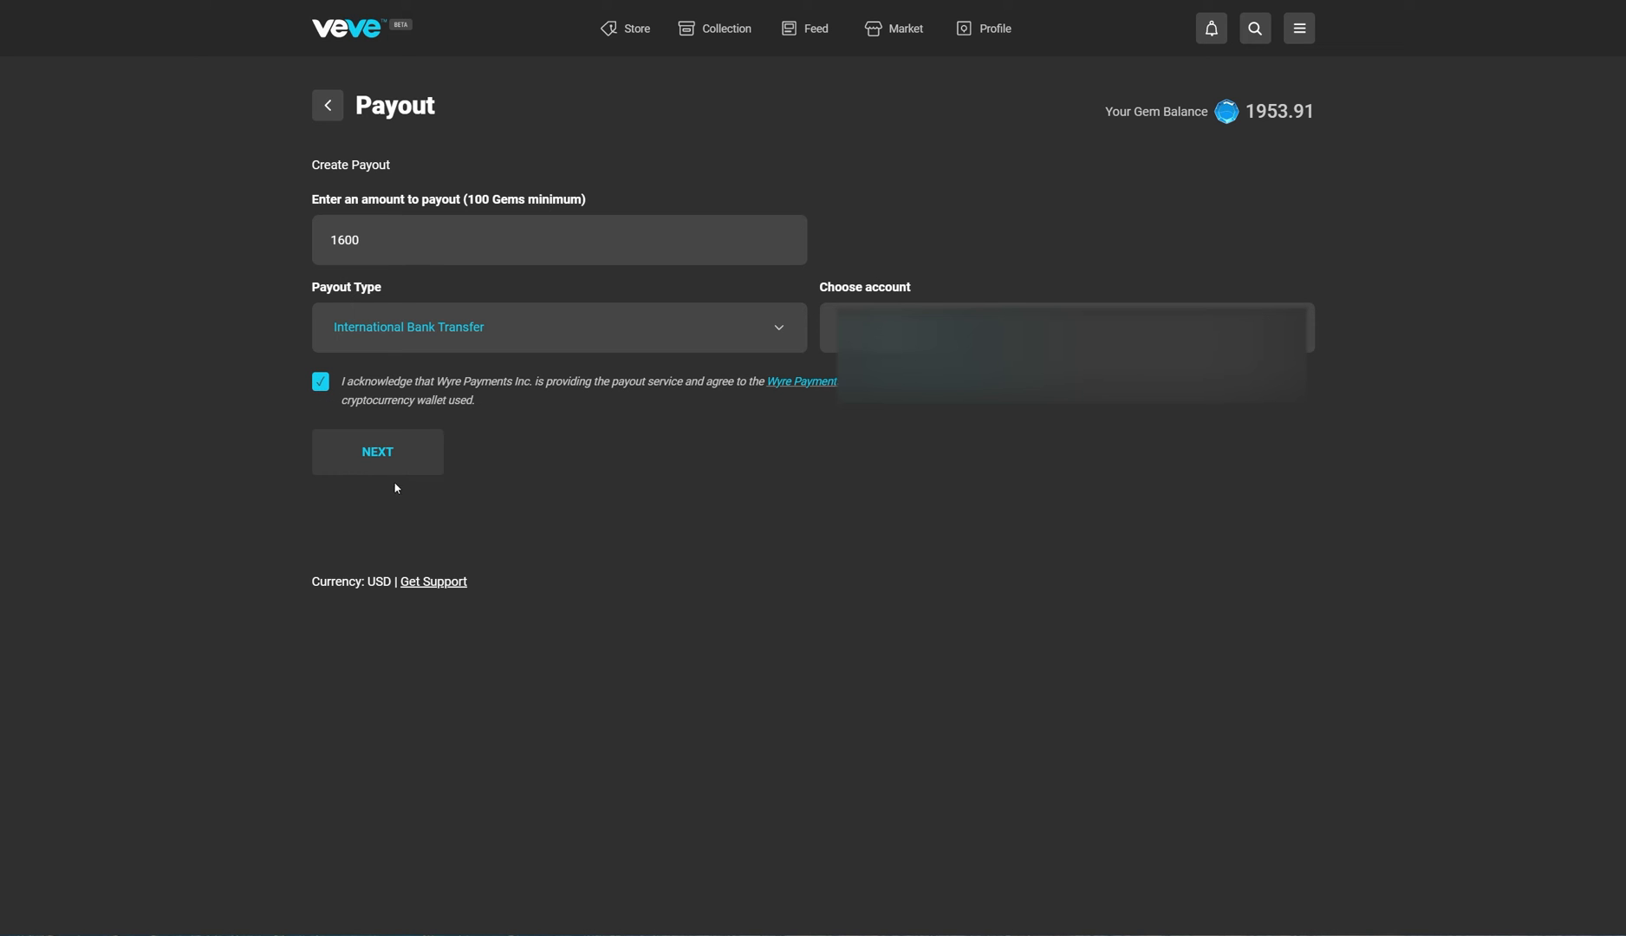
click(376, 450)
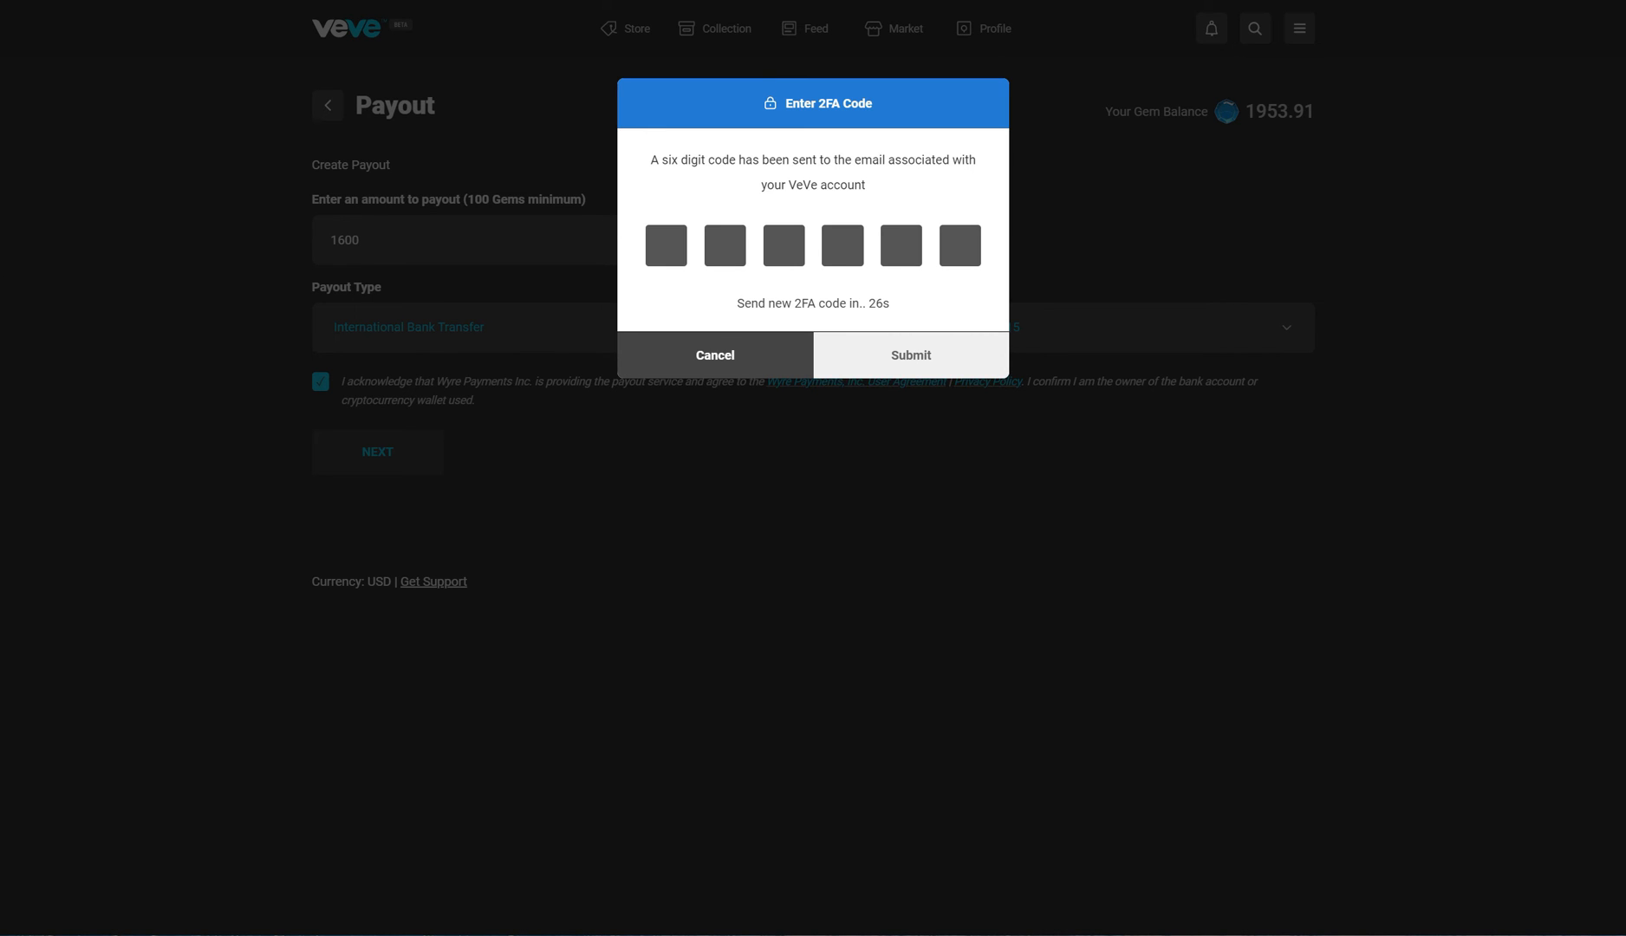
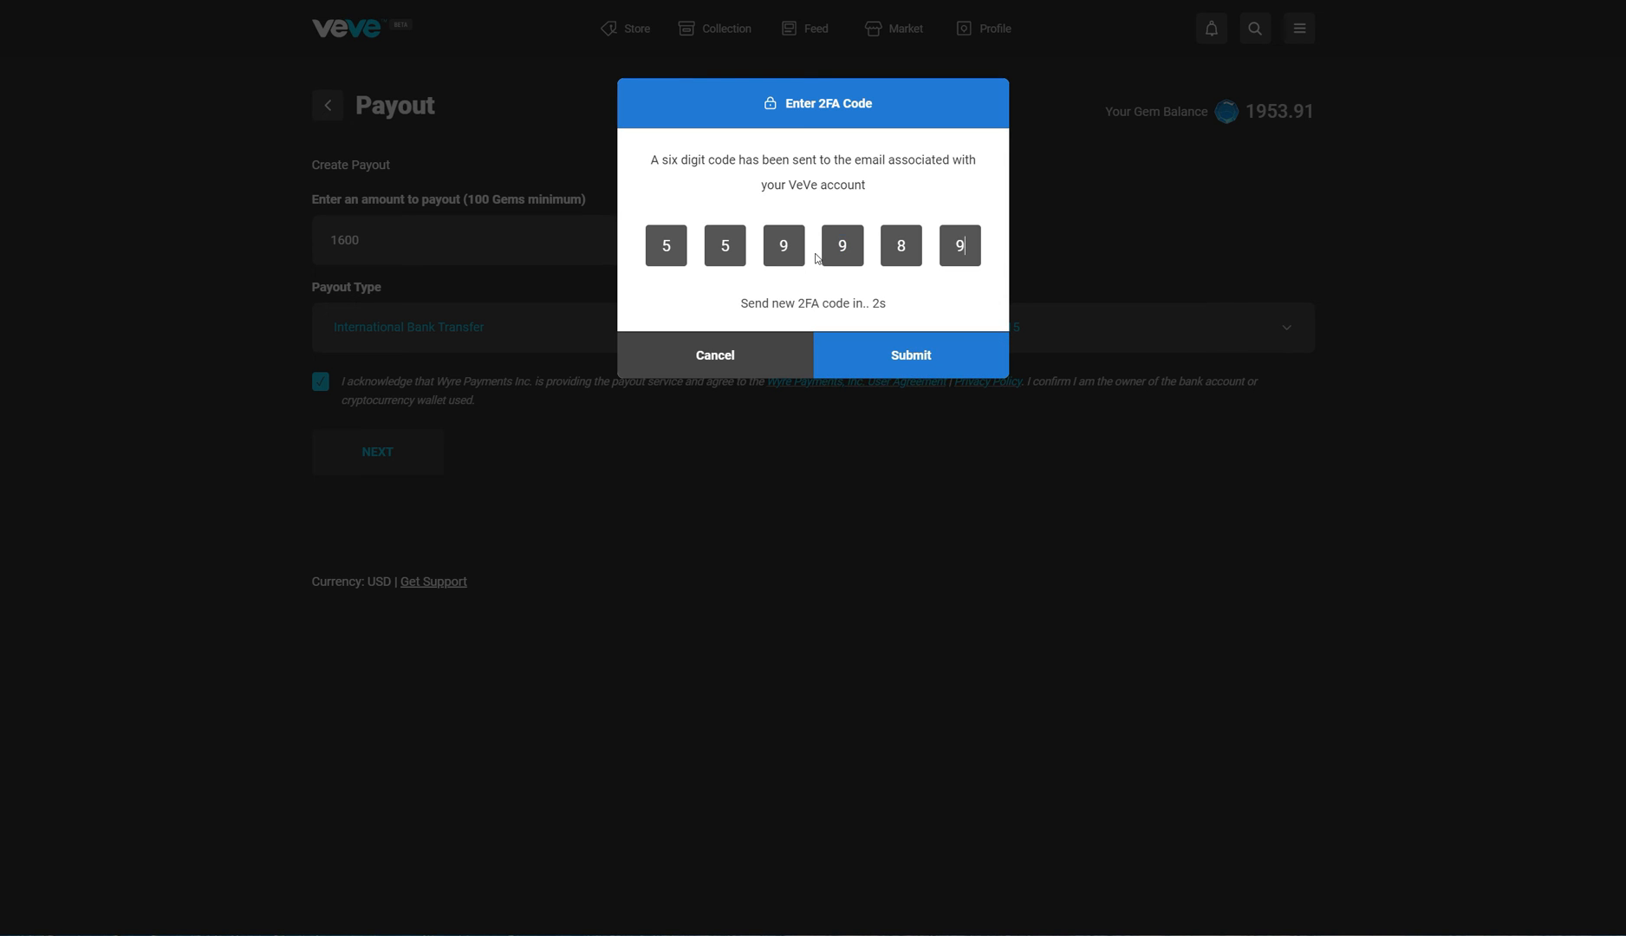
click(910, 355)
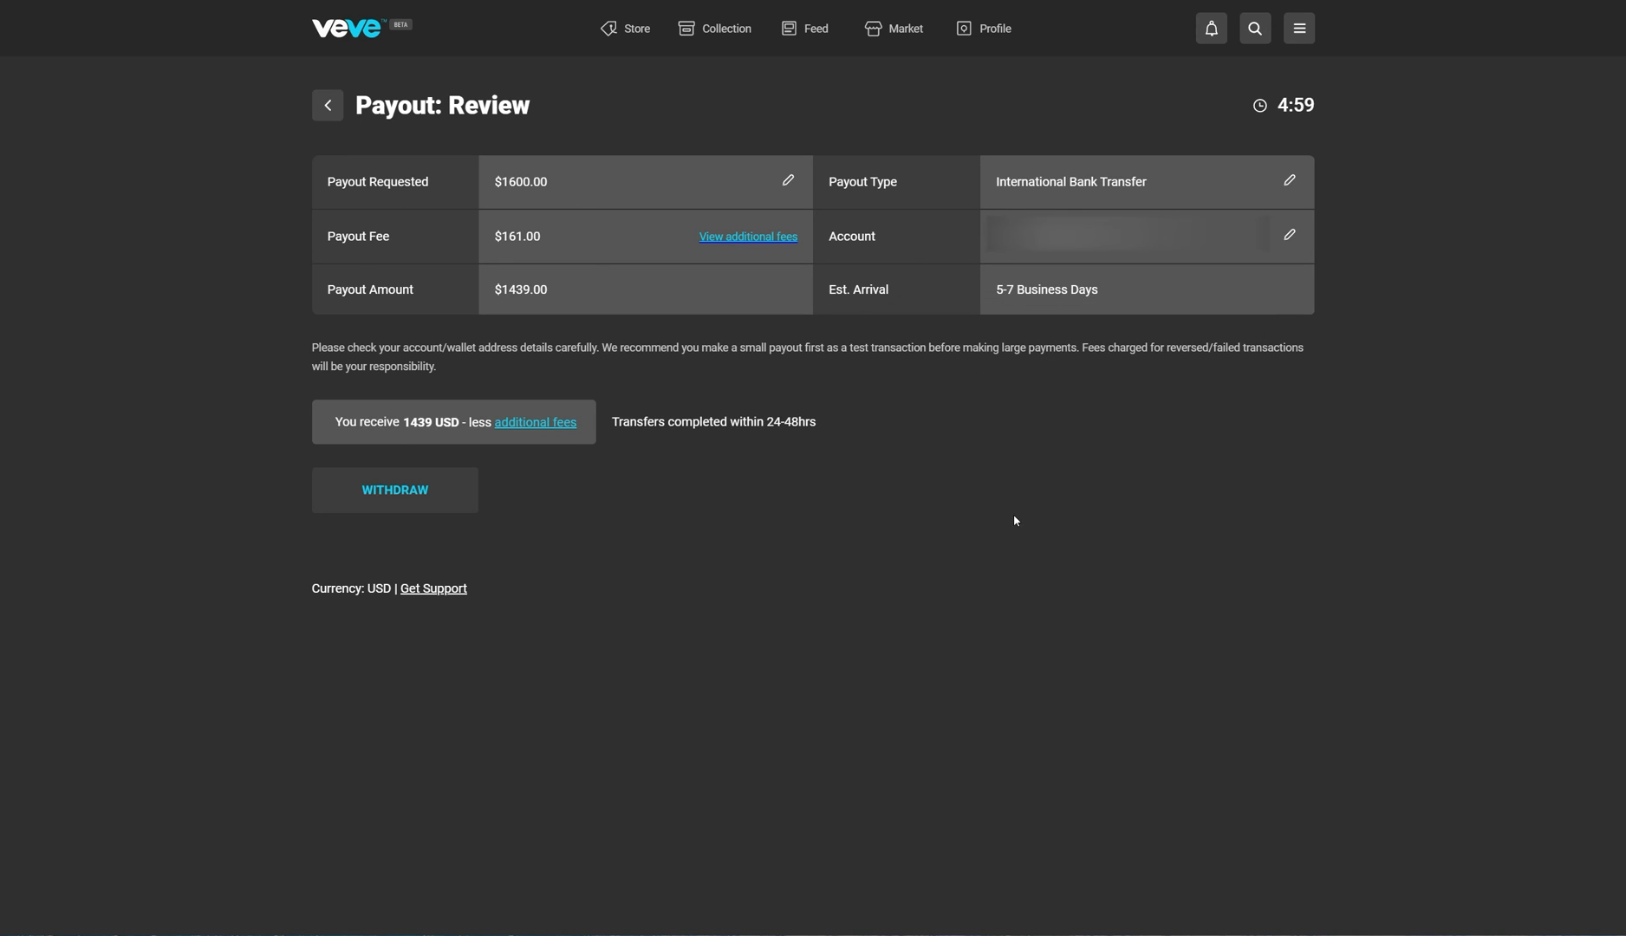
mouse_move(974, 173)
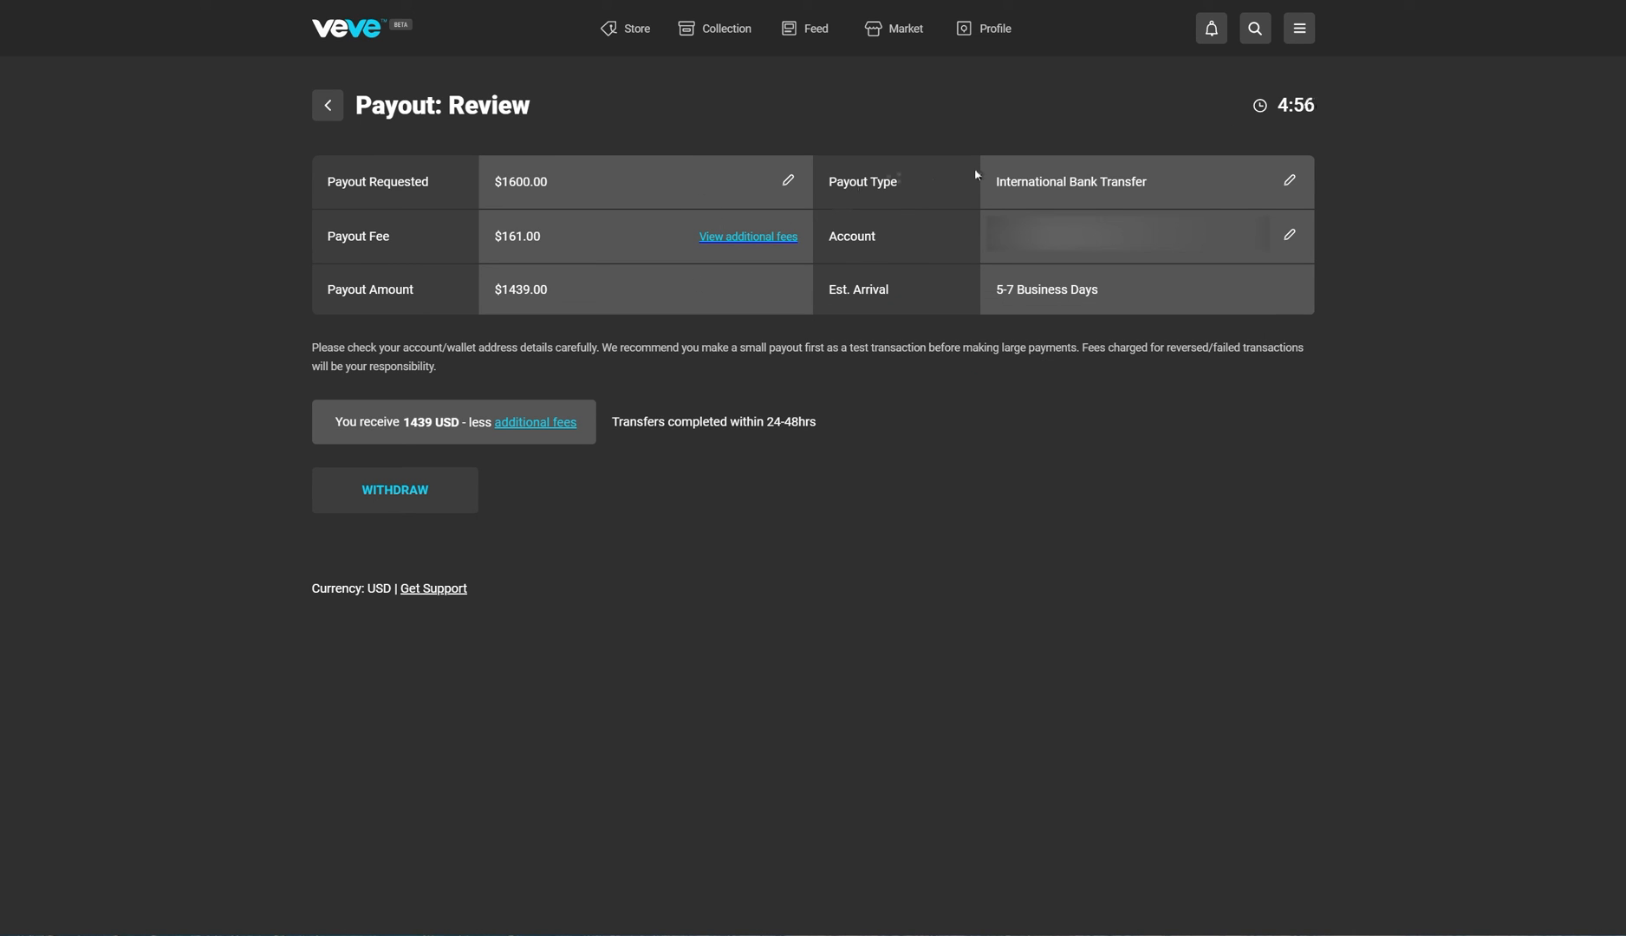
mouse_move(763, 334)
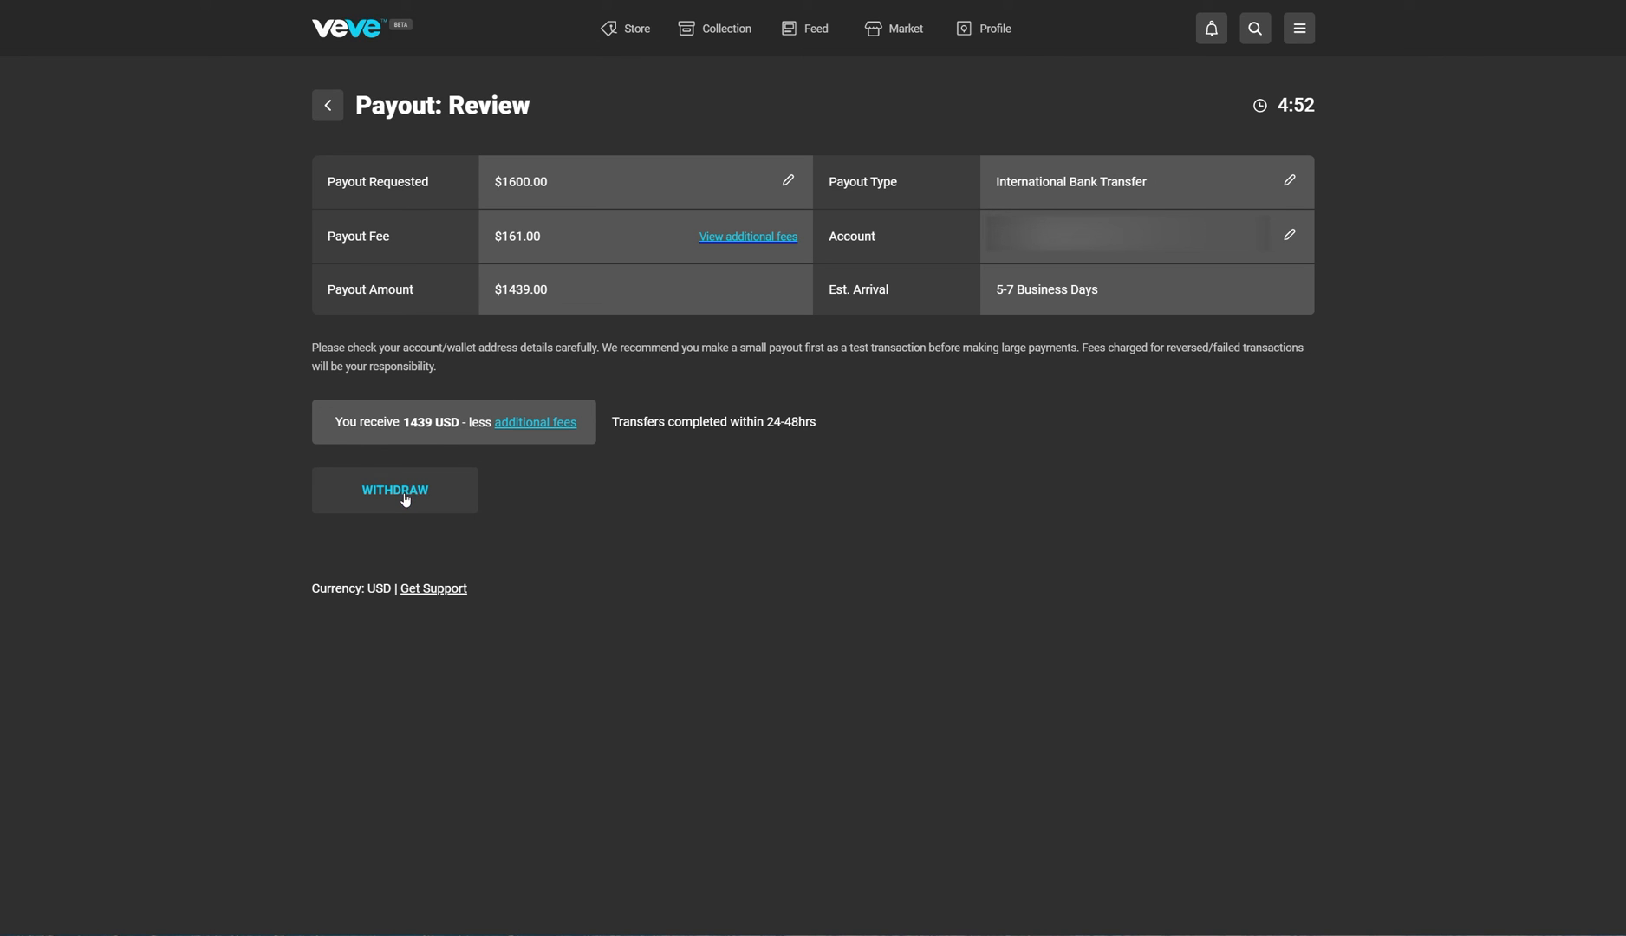
Step: Withdraw the $1439 payout so the $1600 transfer lists in Payout History, leaving 353.91 gems
click(393, 489)
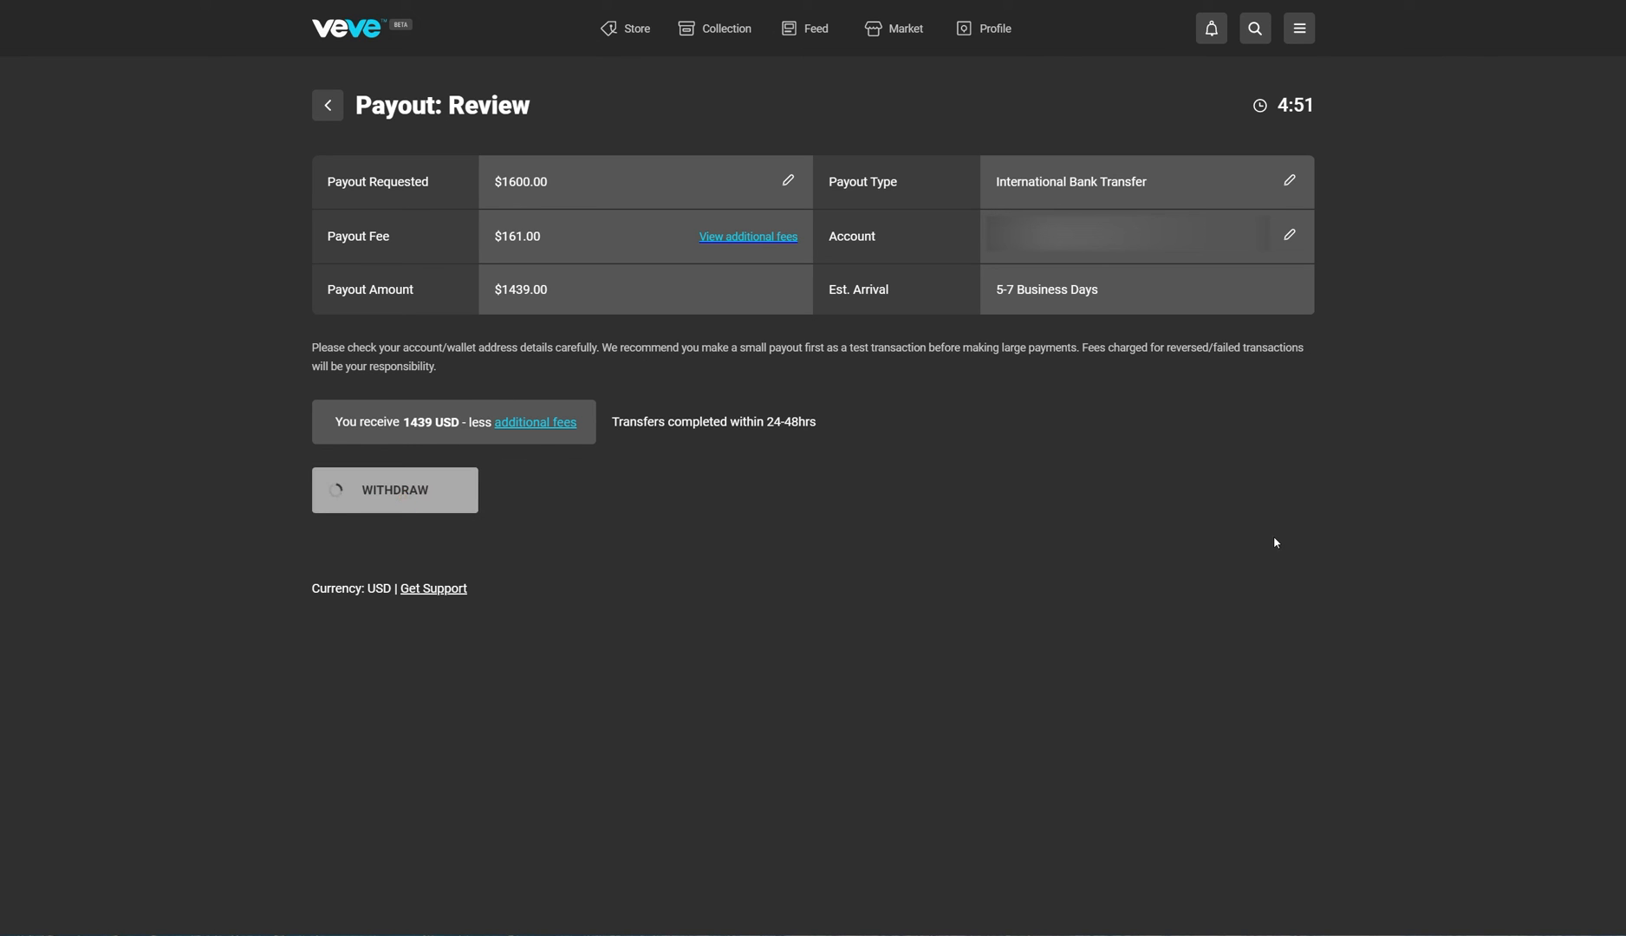
click(393, 489)
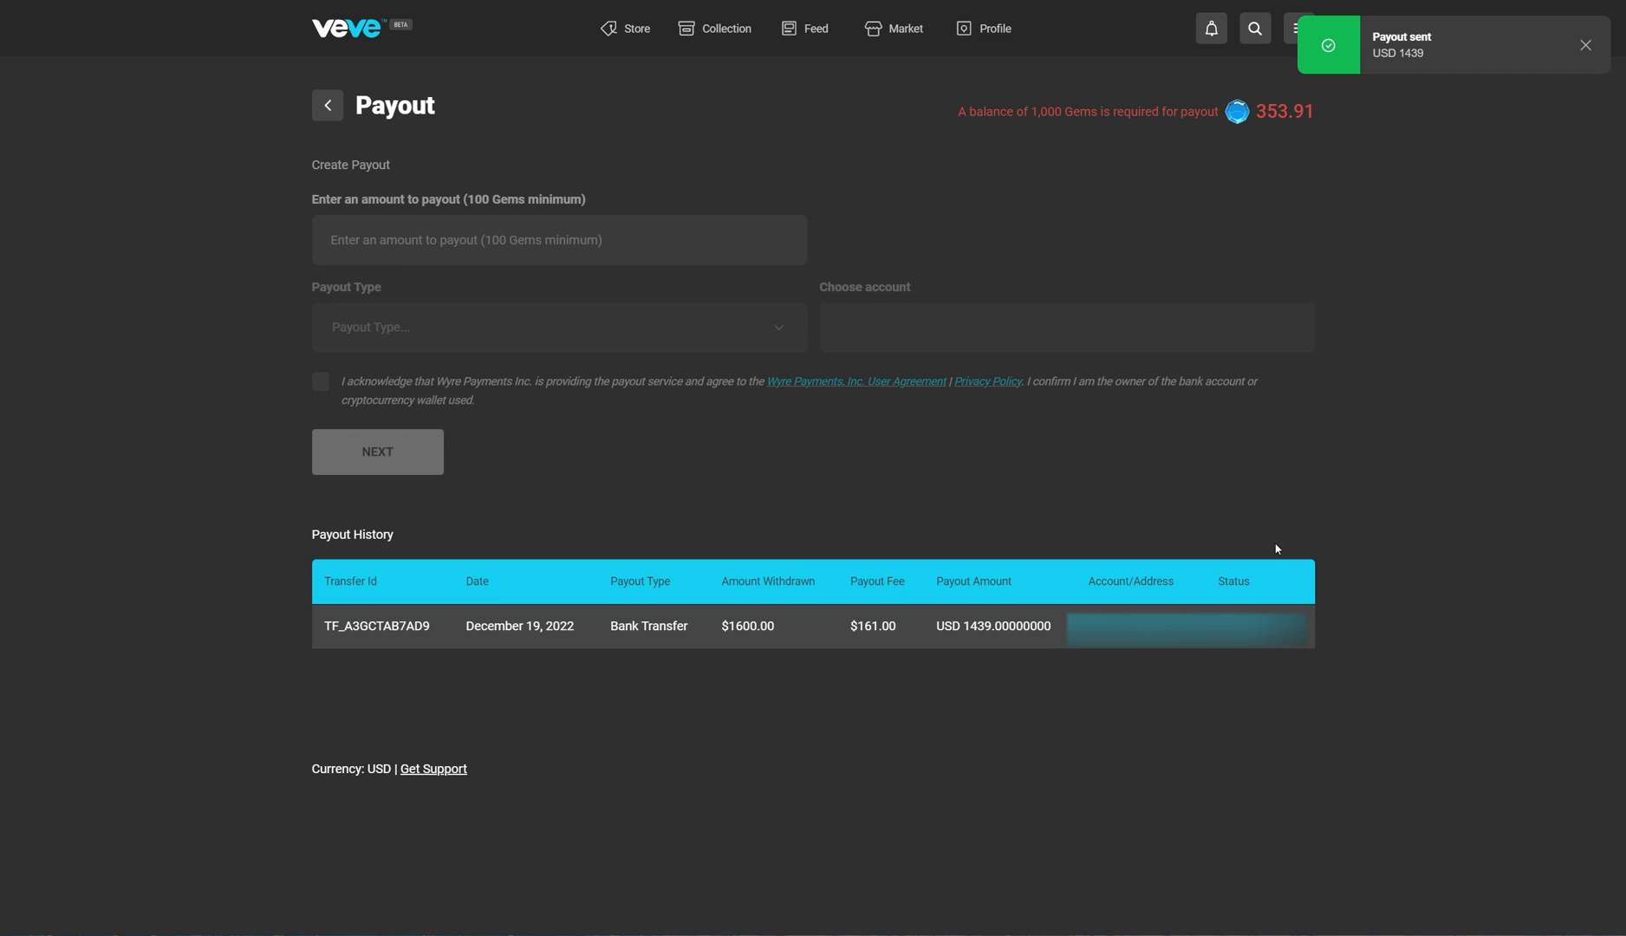